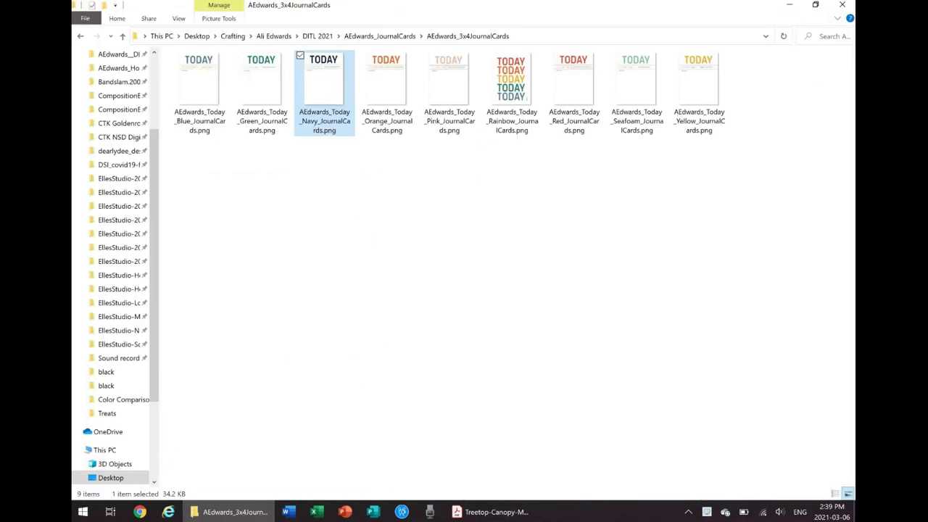
# Step: Launch Paint from Start search and enlarge its blank canvas
pyautogui.click(83, 510)
pyautogui.write('paint')
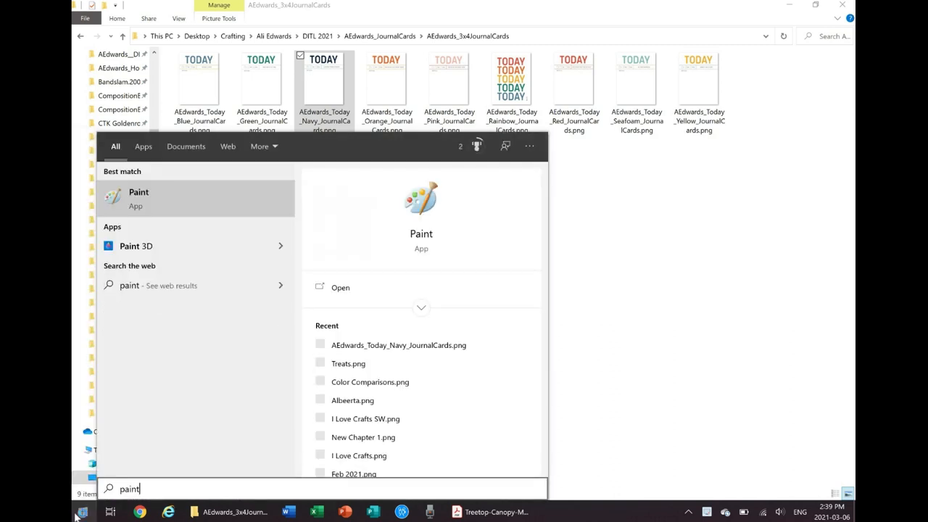
pyautogui.click(139, 196)
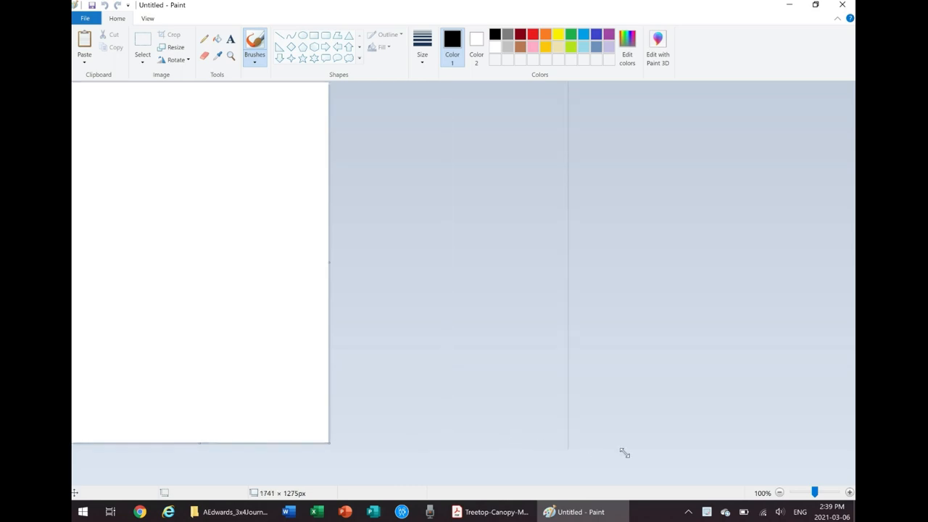
pyautogui.moveTo(327, 443); pyautogui.dragTo(659, 461)
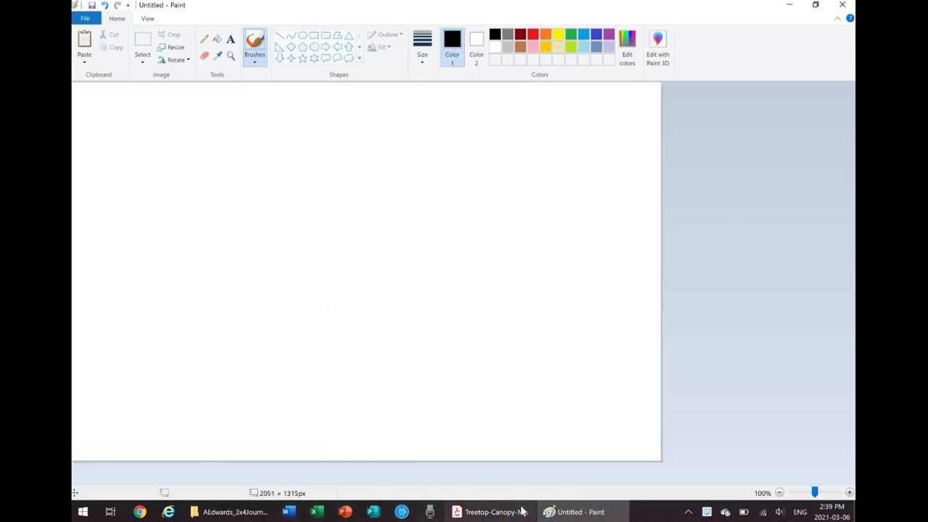
# Step: Bring up the Treetop Canopy PDF and scroll to its striped packing card
pyautogui.click(490, 510)
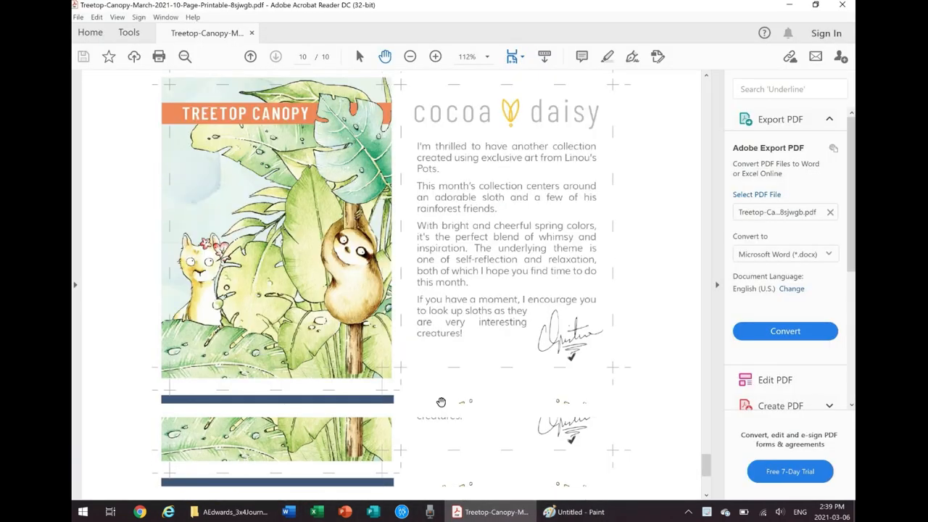
pyautogui.scroll(-3)
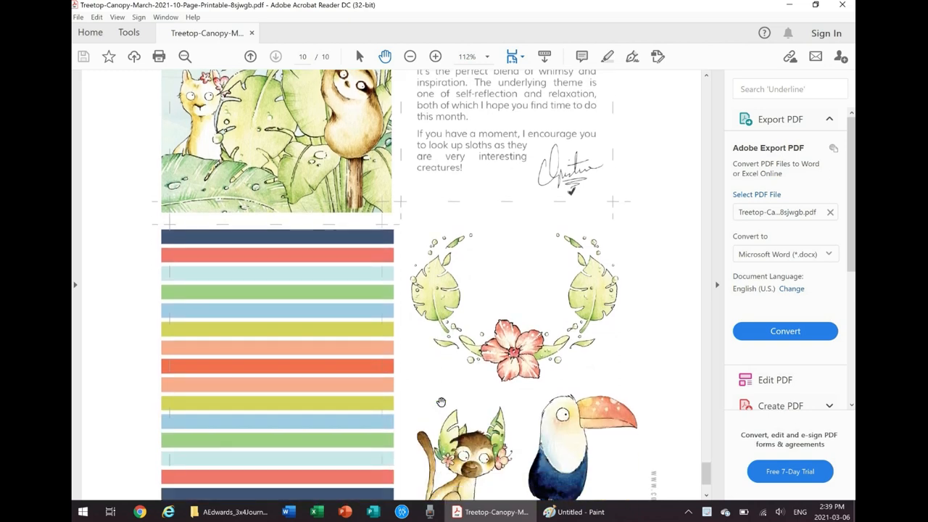
pyautogui.scroll(-3)
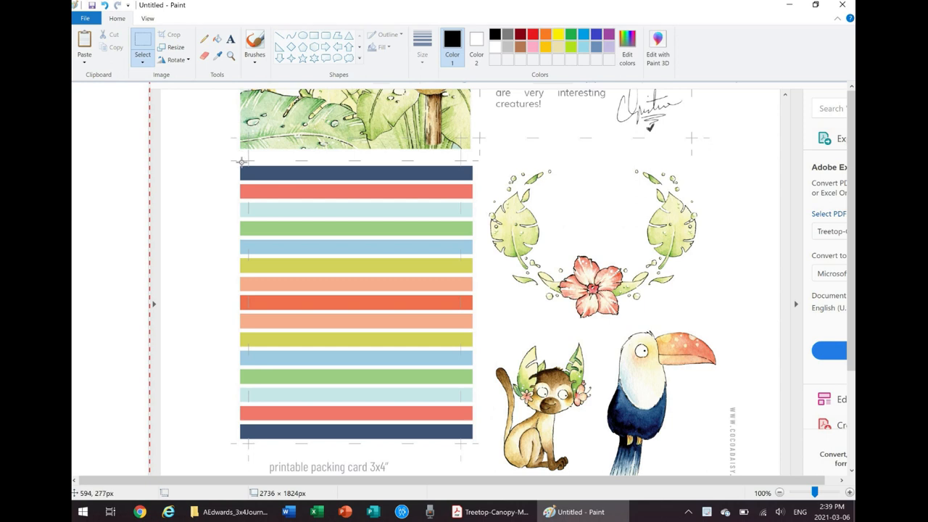
pyautogui.moveTo(261, 165)
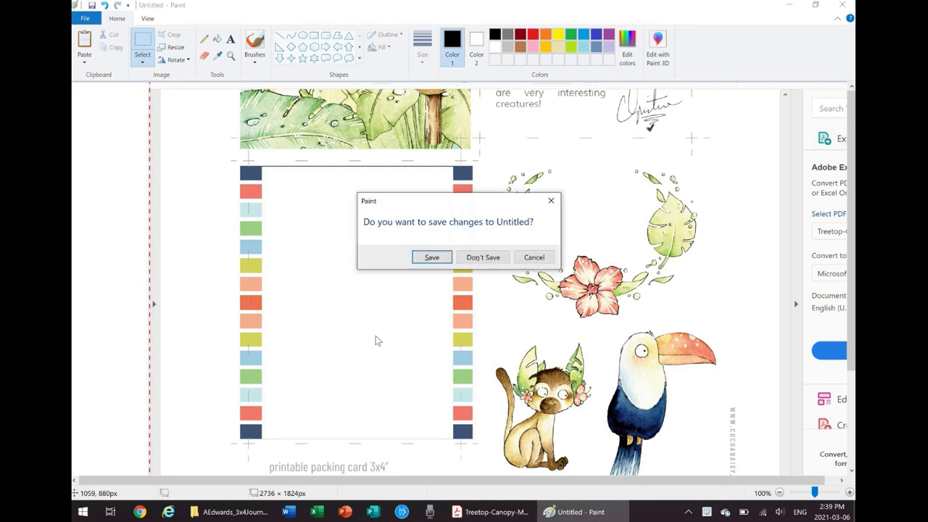
# Step: Discard the untitled image and open the Today Navy journal card PNG
pyautogui.click(482, 256)
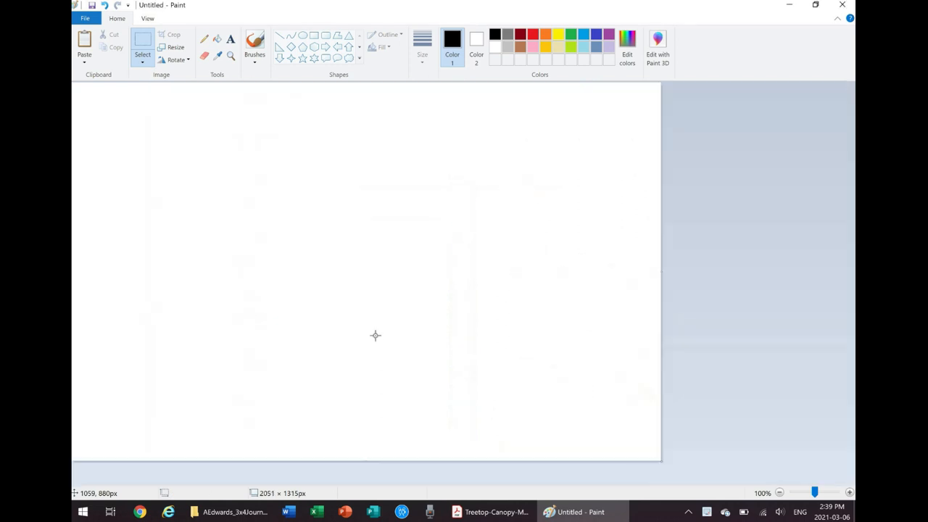
pyautogui.moveTo(264, 341)
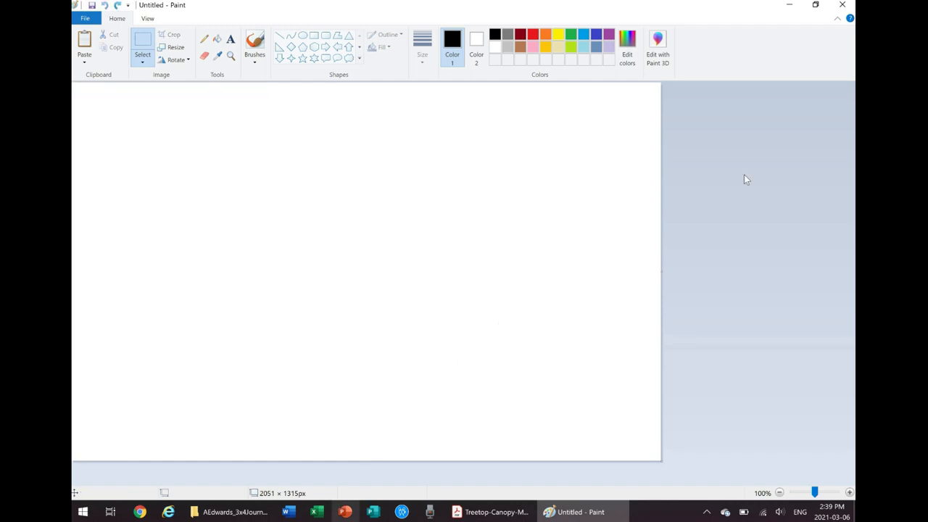
pyautogui.click(194, 510)
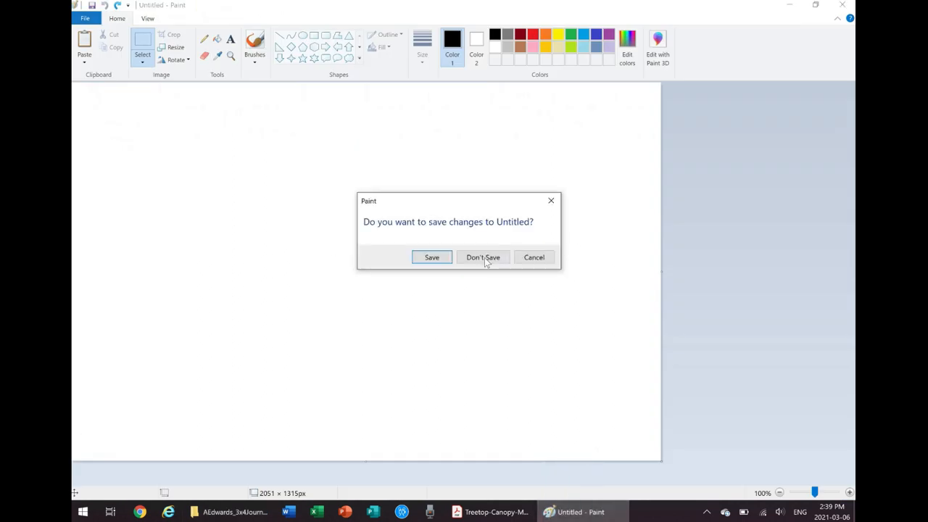
pyautogui.click(483, 258)
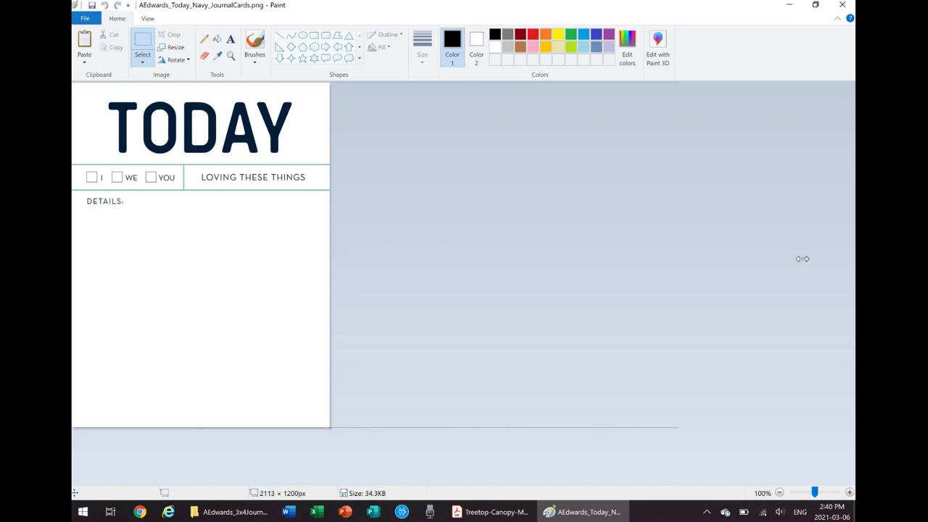
# Step: Widen the canvas and position the pasted striped card beside the TODAY card
pyautogui.moveTo(803, 258); pyautogui.dragTo(844, 258)
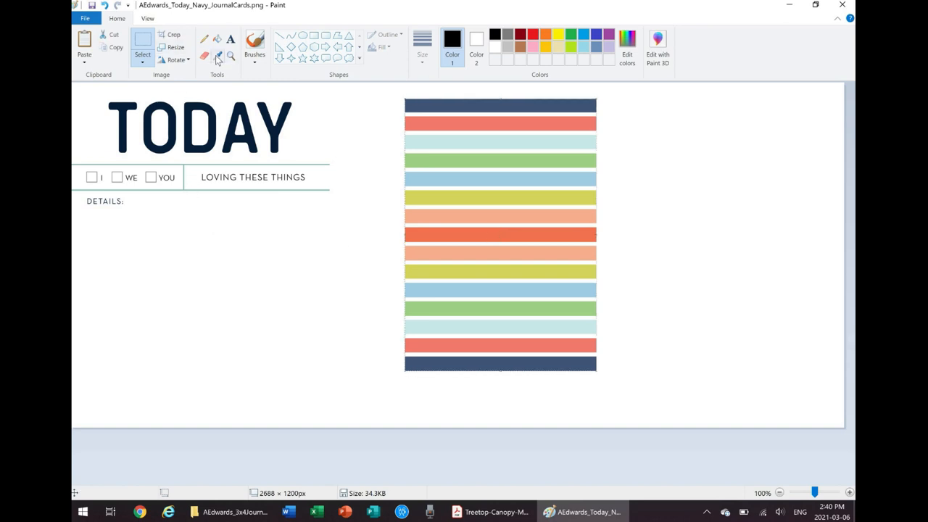
pyautogui.moveTo(218, 57)
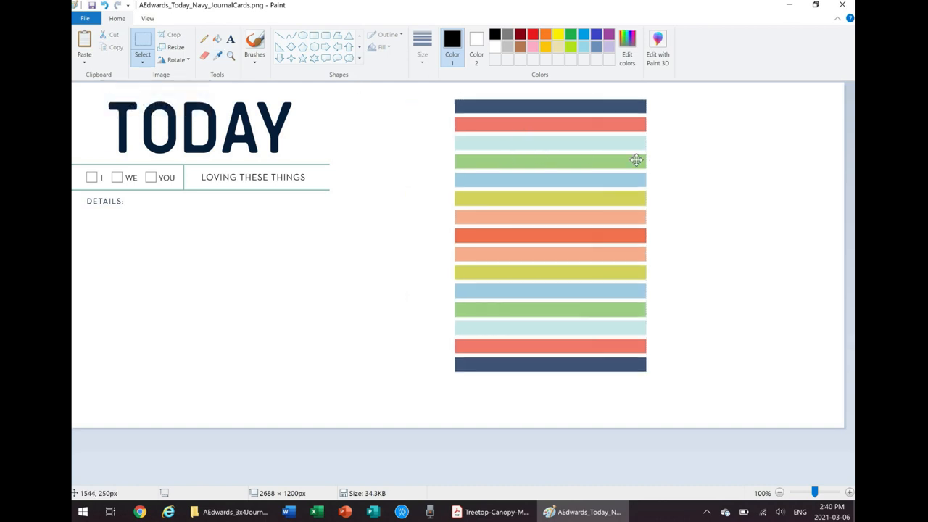
pyautogui.moveTo(635, 159); pyautogui.dragTo(508, 159)
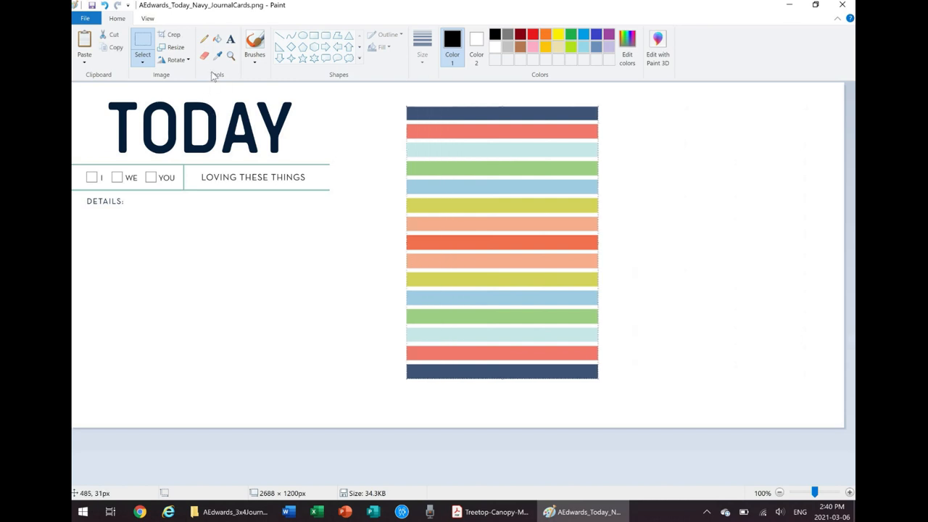
pyautogui.moveTo(217, 55)
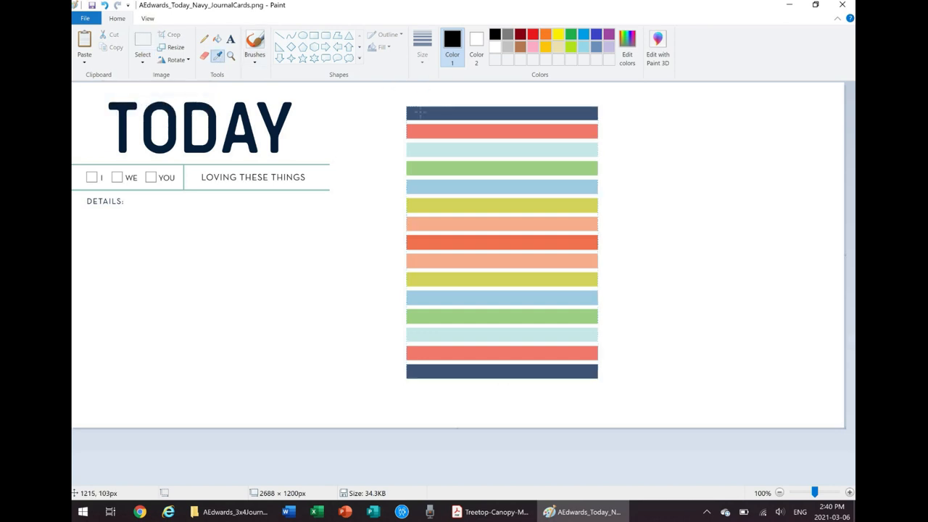
pyautogui.click(255, 43)
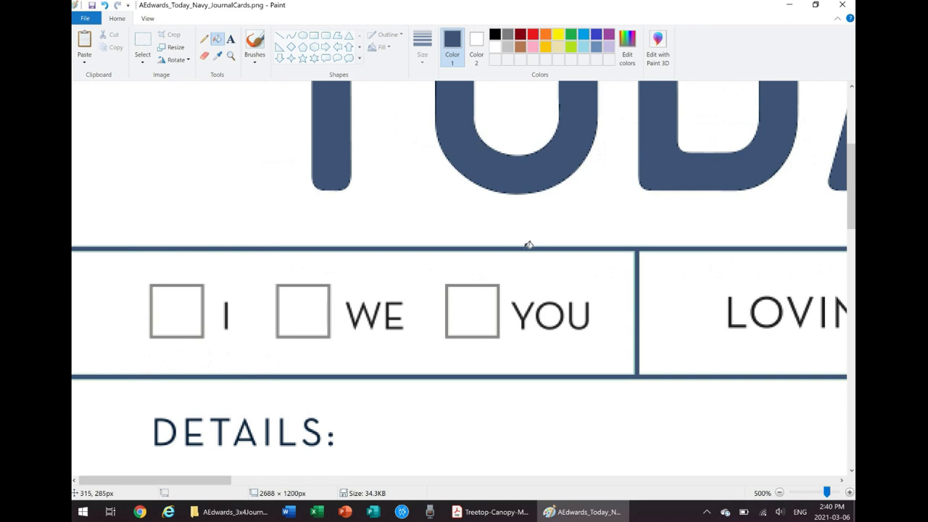
pyautogui.moveTo(530, 248)
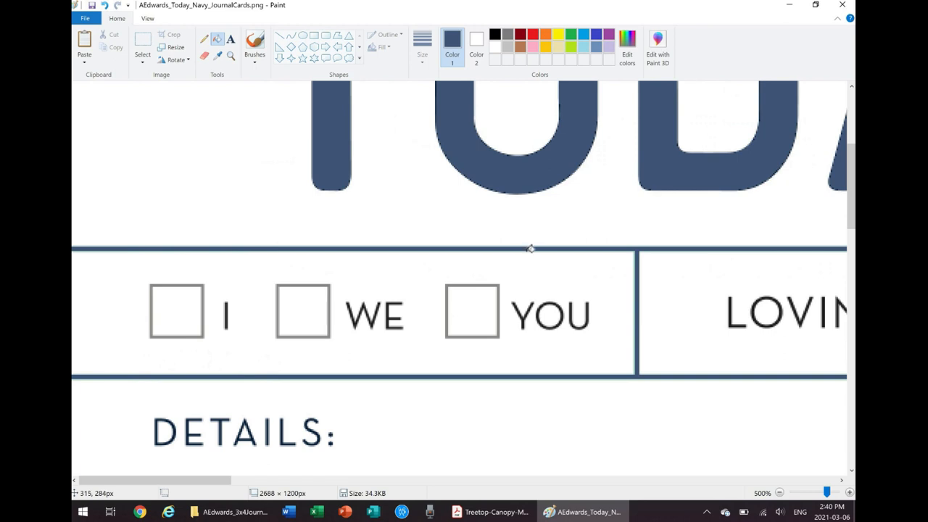
pyautogui.moveTo(539, 241)
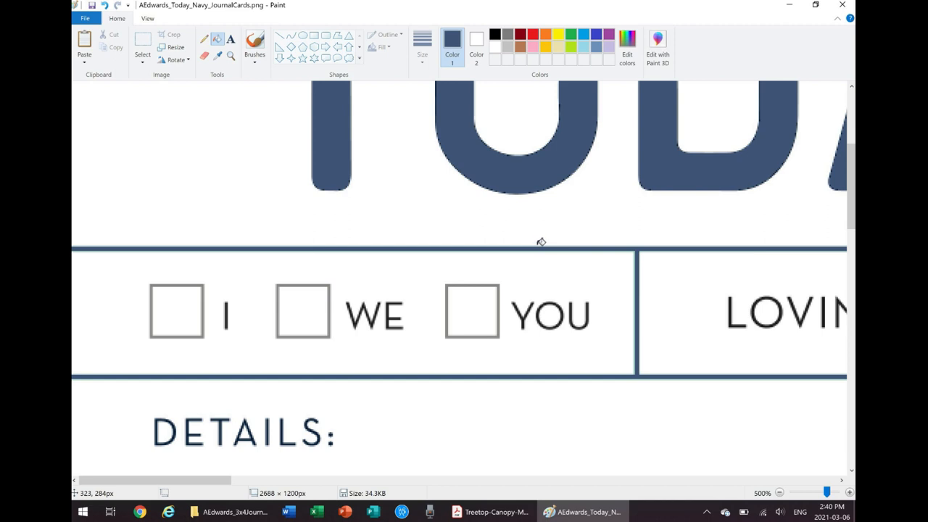
pyautogui.moveTo(540, 240)
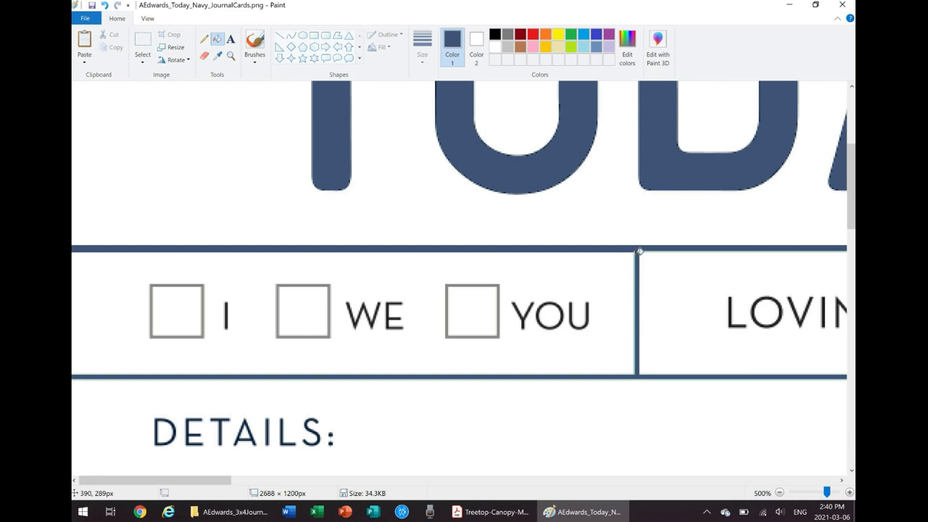
pyautogui.moveTo(637, 252)
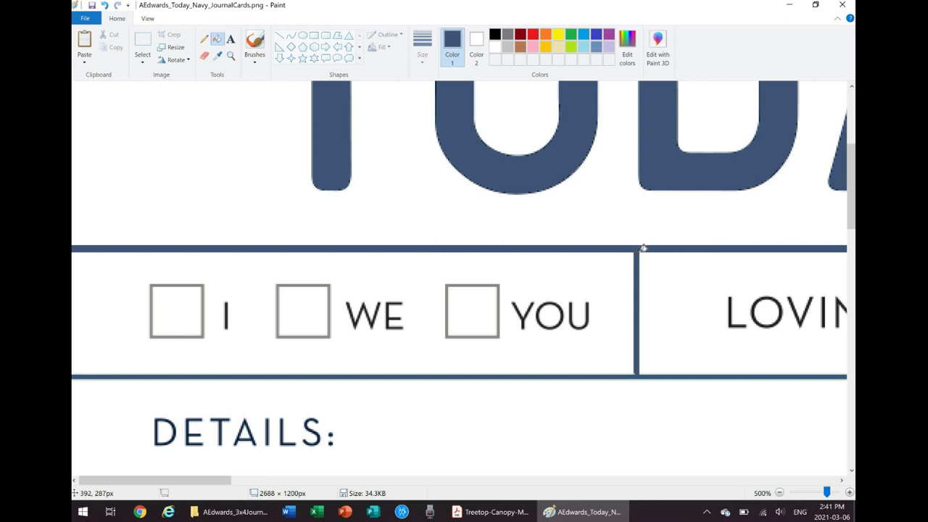
pyautogui.moveTo(638, 258)
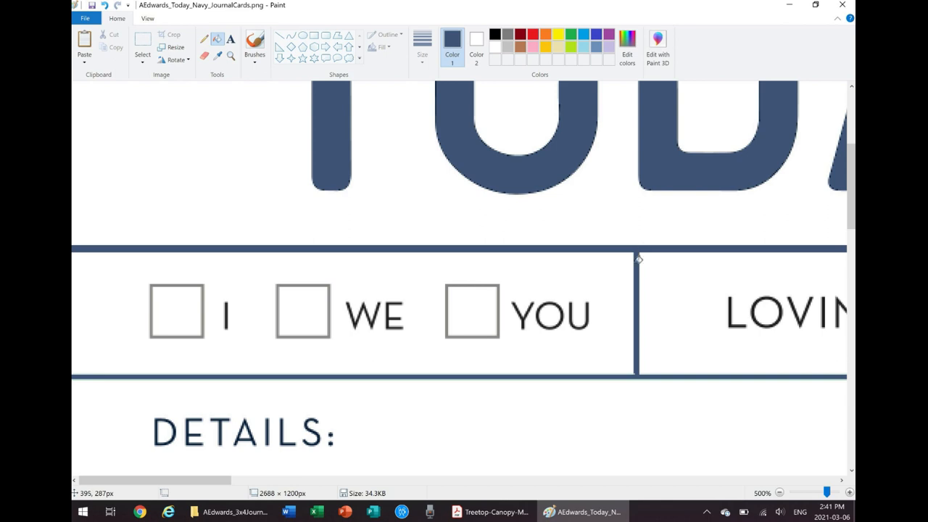
pyautogui.moveTo(641, 368)
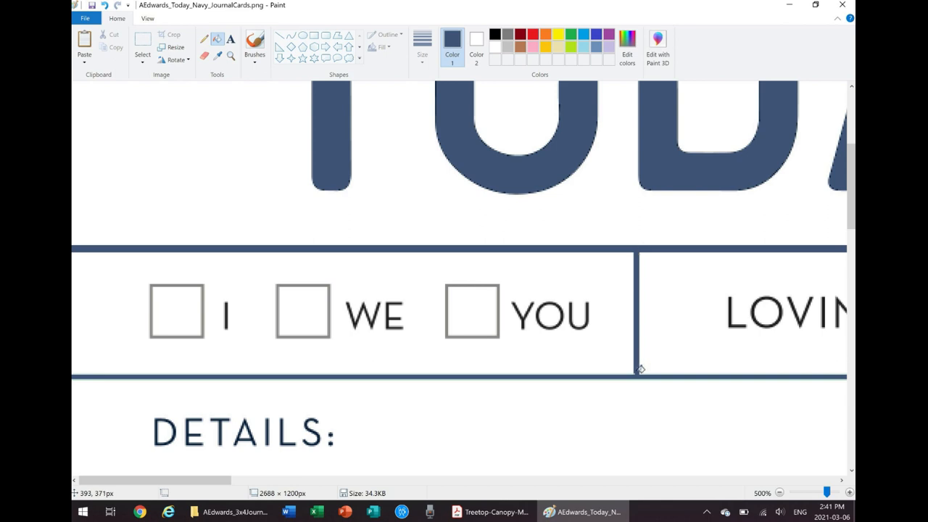
pyautogui.moveTo(635, 371)
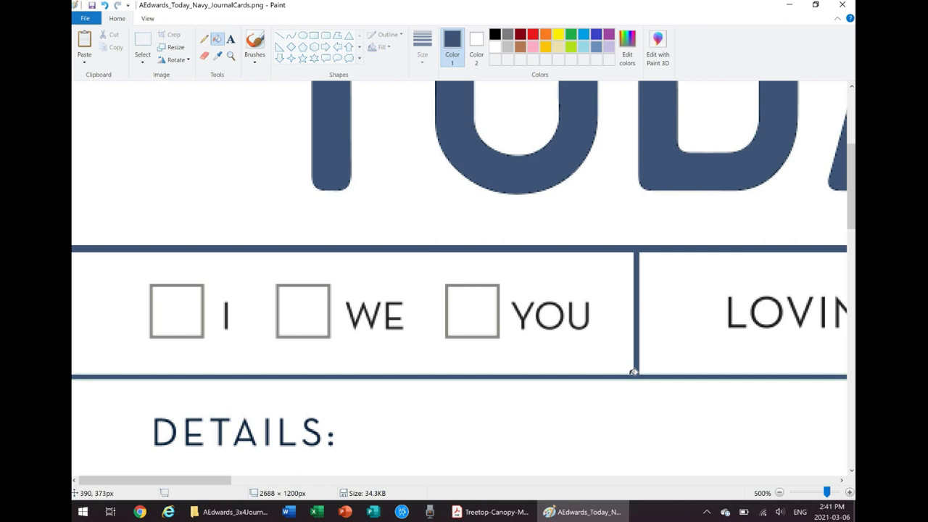
pyautogui.moveTo(637, 371)
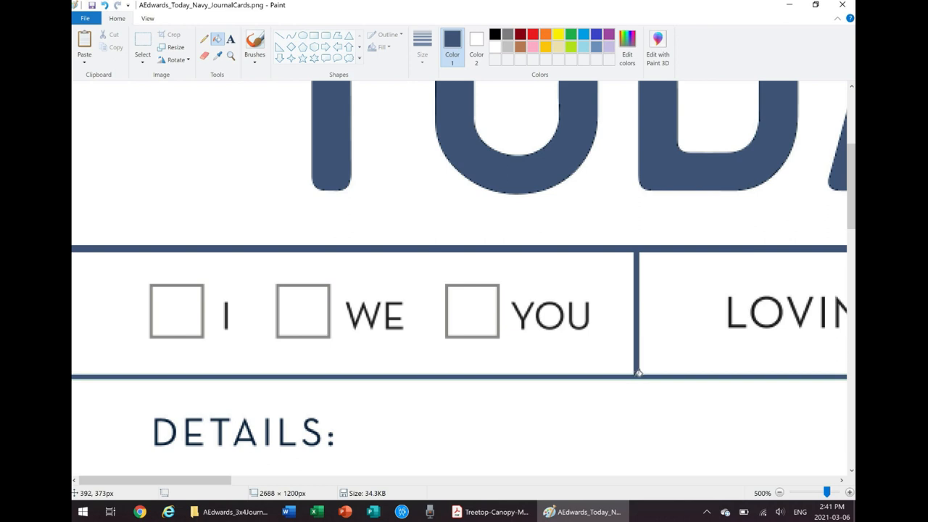
pyautogui.moveTo(638, 373)
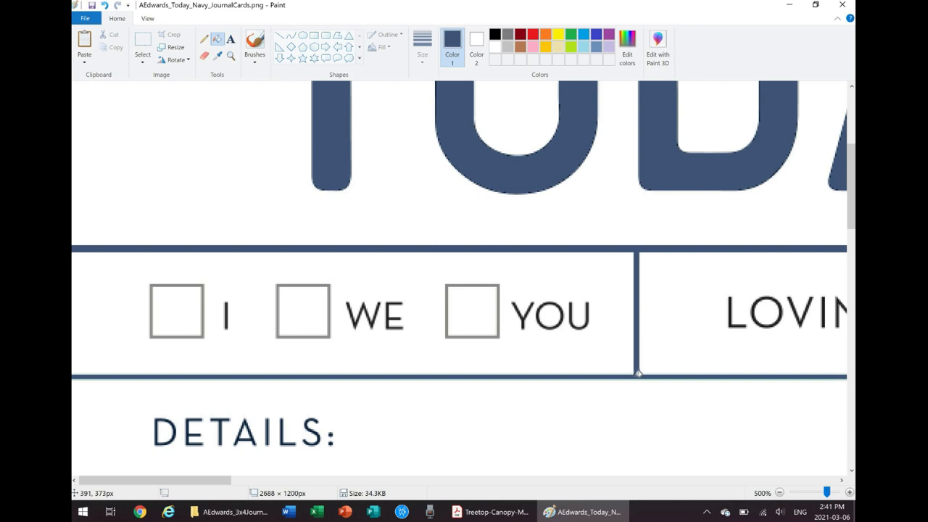
pyautogui.moveTo(638, 371)
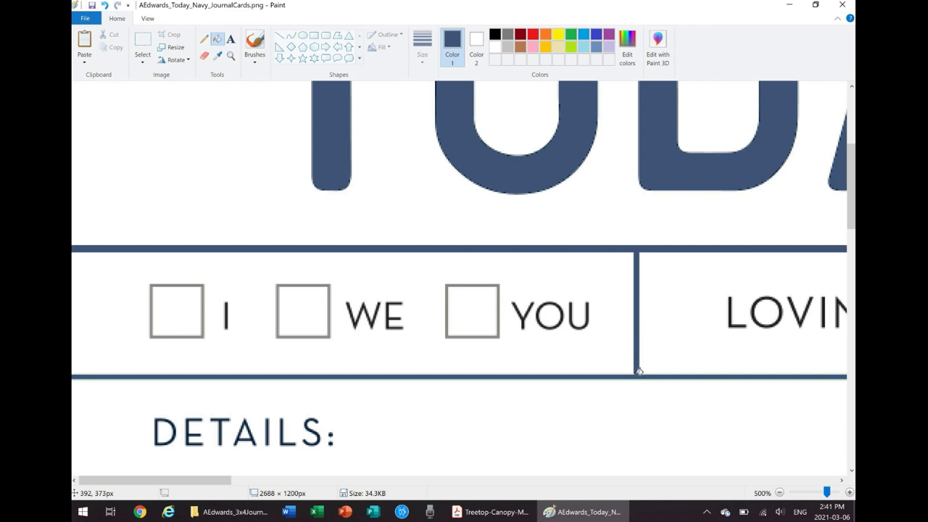
pyautogui.moveTo(598, 374)
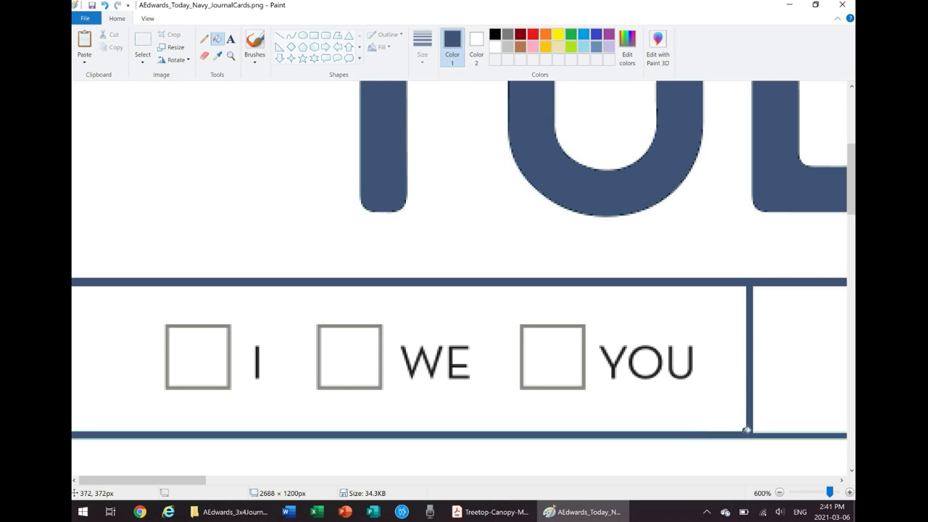
pyautogui.moveTo(751, 429)
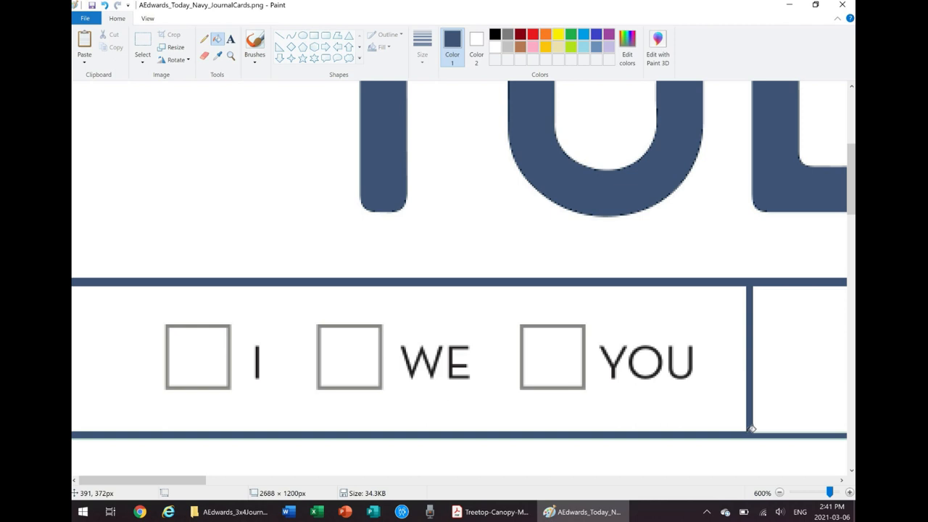
pyautogui.moveTo(762, 429)
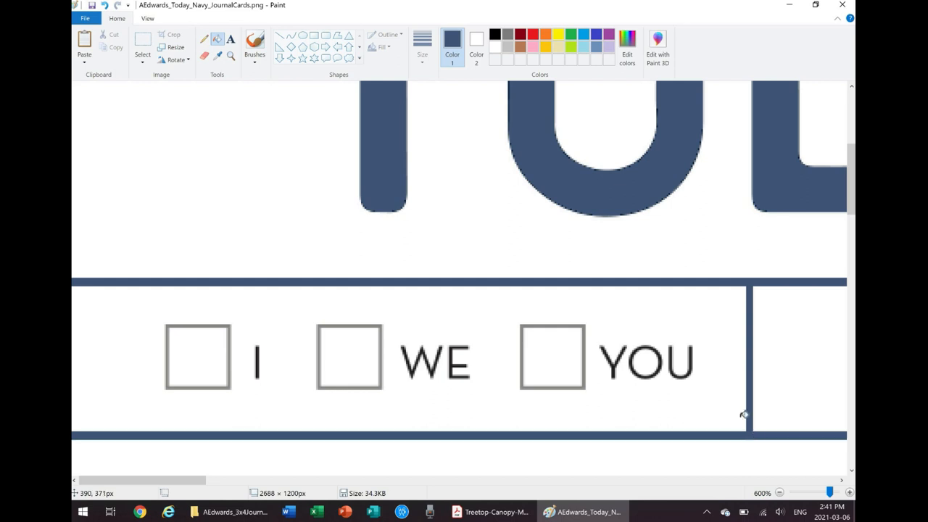
# Step: At 100% zoom, trim the canvas to 900 × 1200 px, cutting off the colour stripes
pyautogui.click(780, 493)
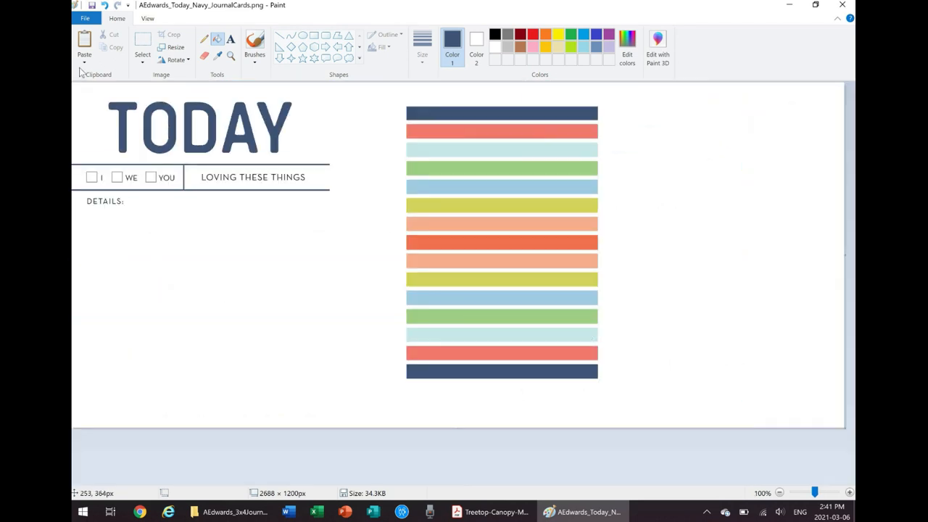
pyautogui.click(84, 17)
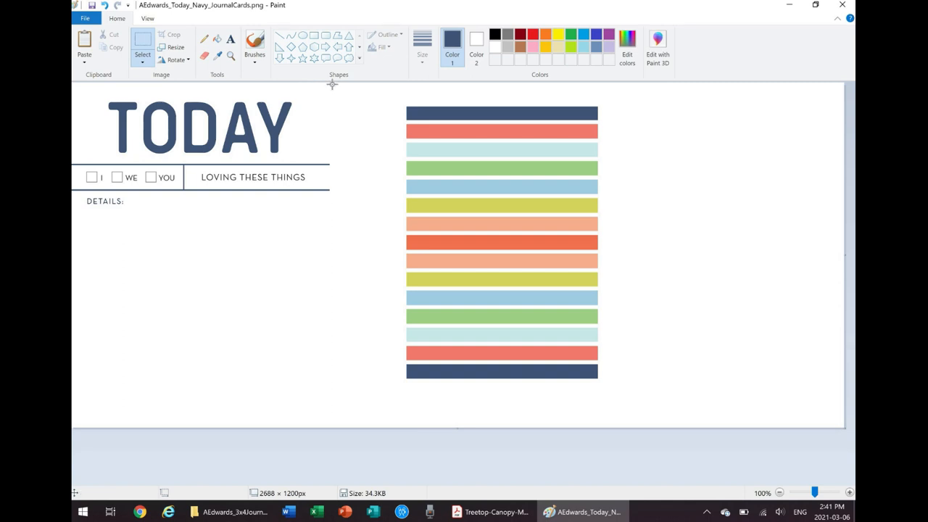
pyautogui.moveTo(850, 257)
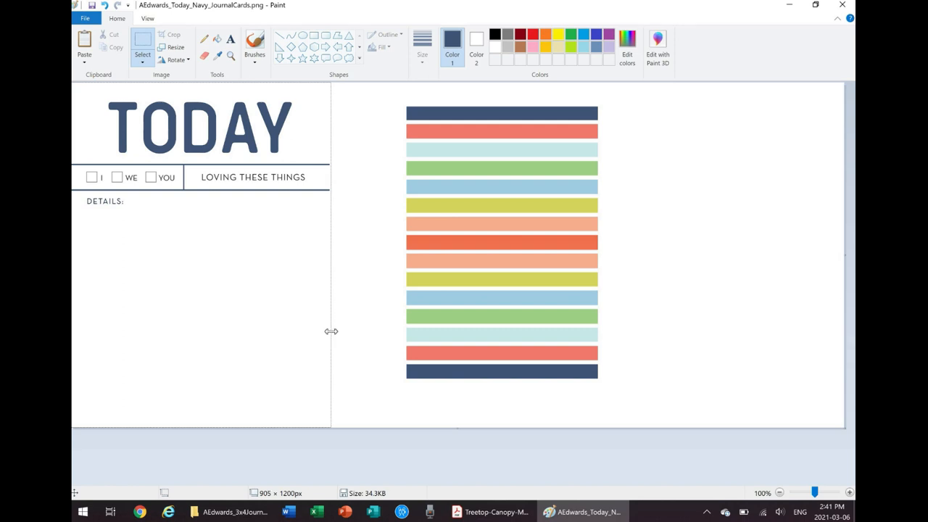
pyautogui.moveTo(330, 331); pyautogui.dragTo(328, 331)
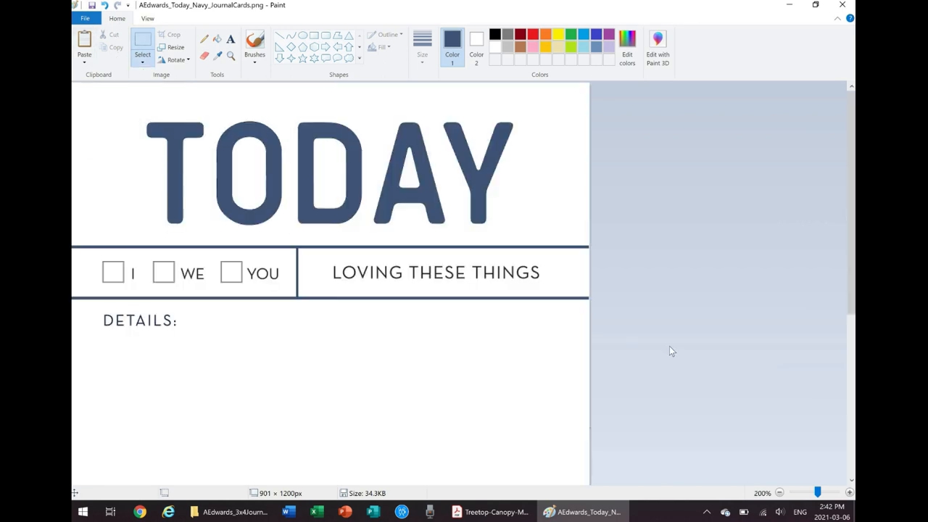
pyautogui.scroll(-3)
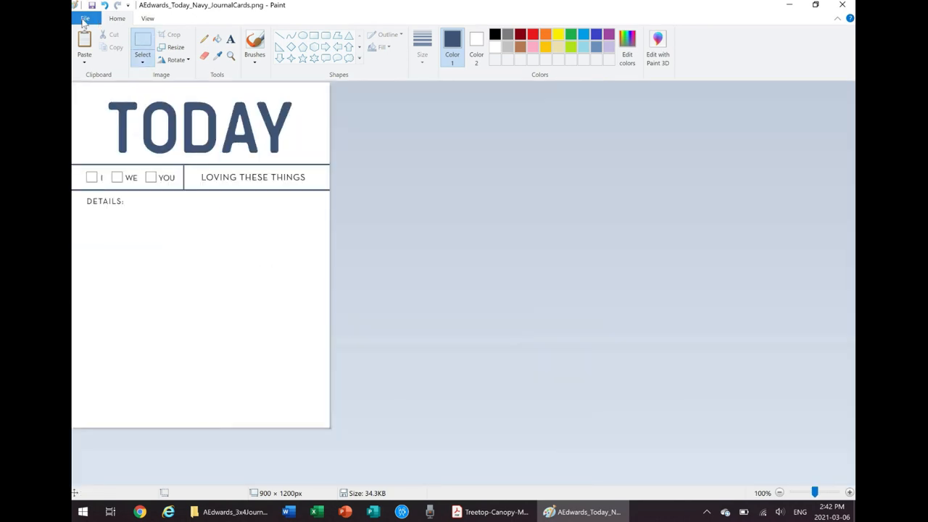
# Step: Save the trimmed card as Today_Navy.png in a new Color Edited Pocket Cards folder under DITL 2021
pyautogui.click(84, 18)
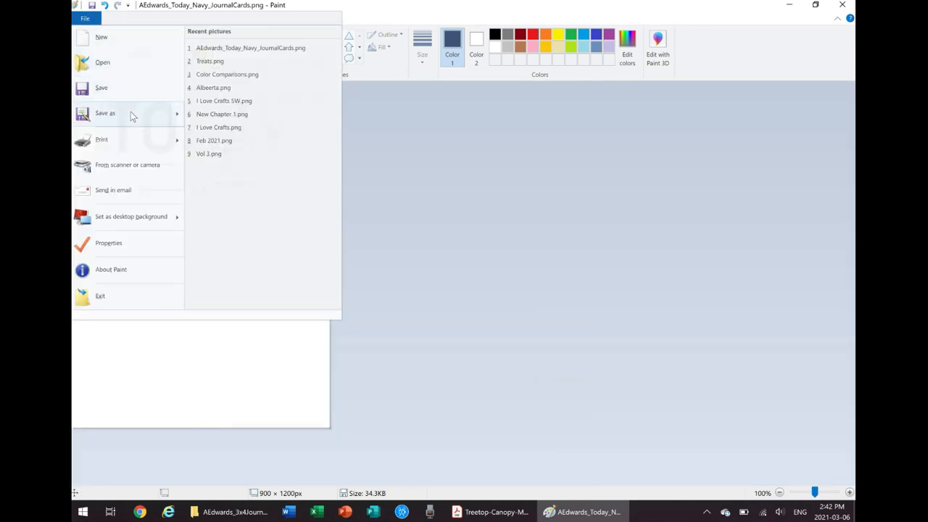
pyautogui.click(104, 113)
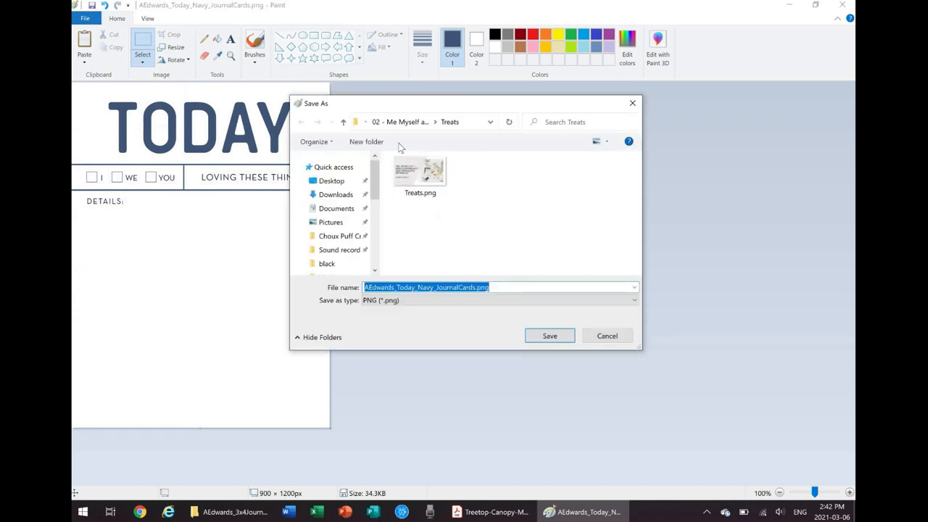
pyautogui.click(331, 180)
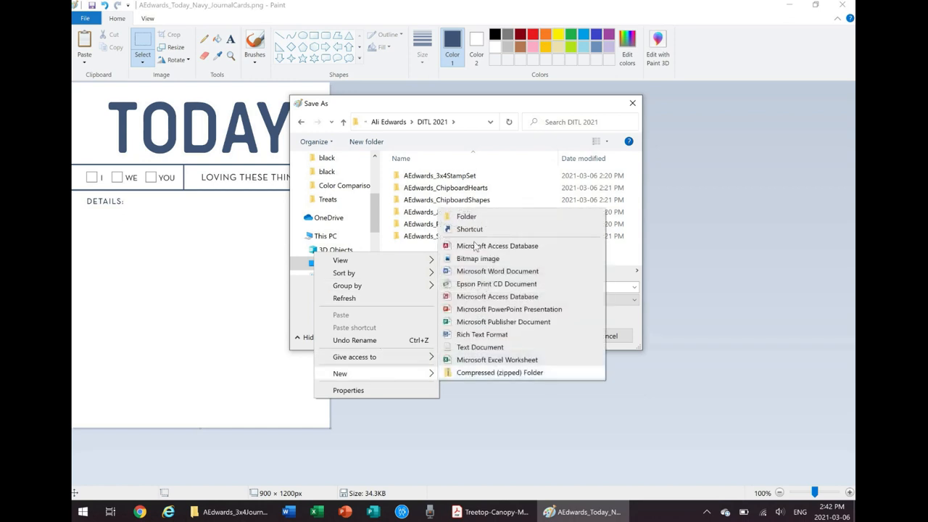
pyautogui.click(466, 216)
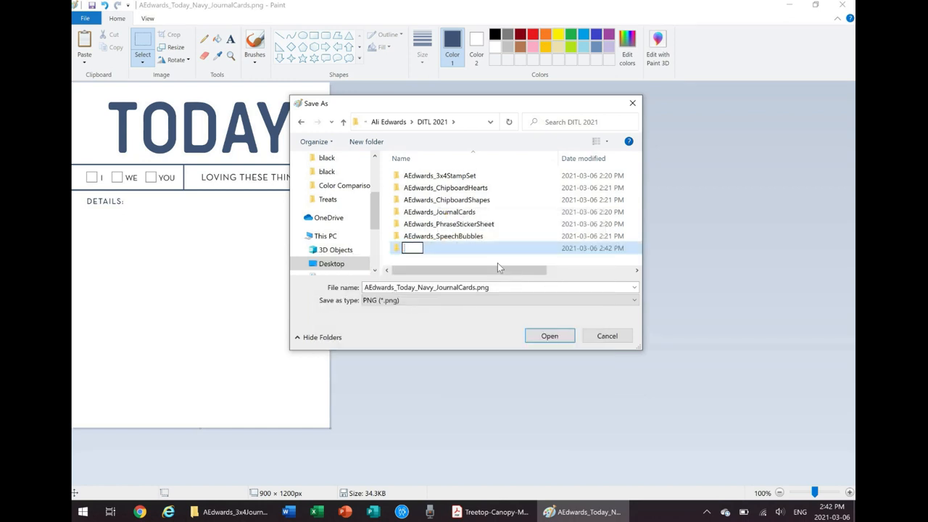
pyautogui.write('Color Edited Packet Cards')
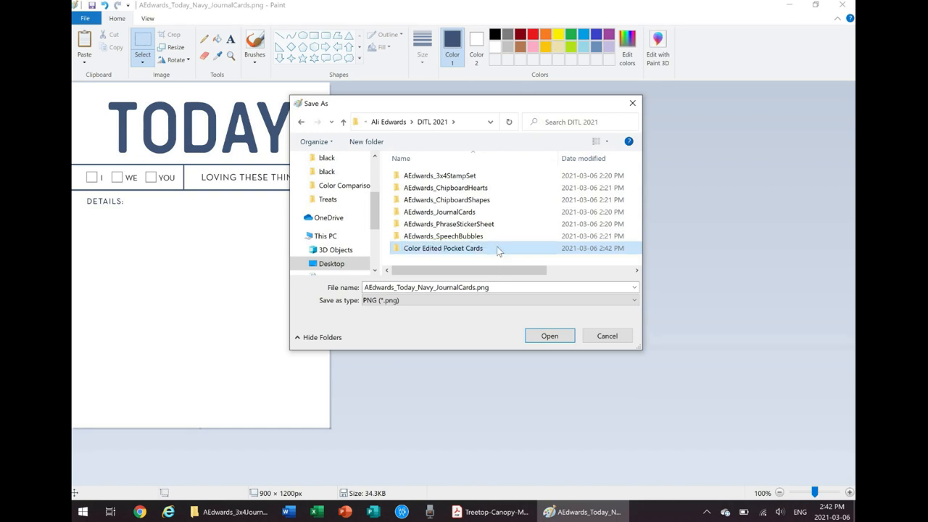
pyautogui.doubleClick(442, 248)
pyautogui.write('T')
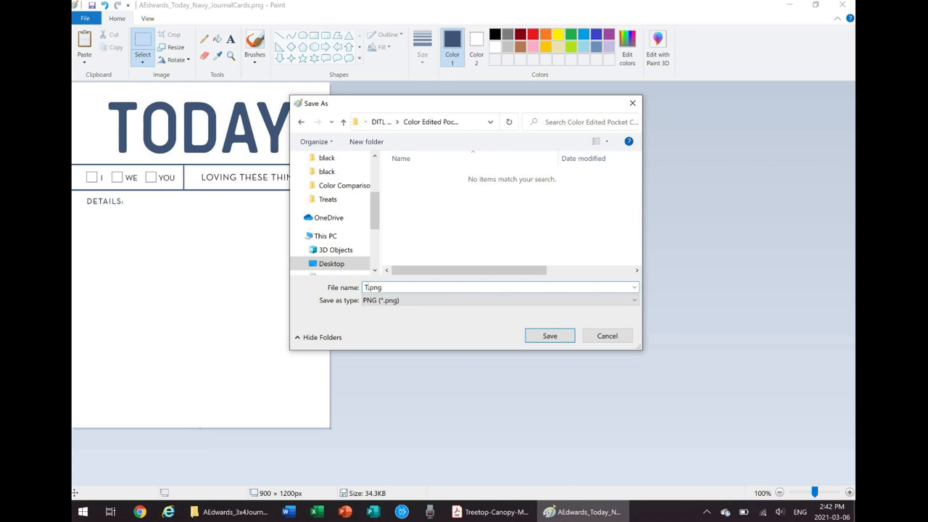
pyautogui.click(550, 336)
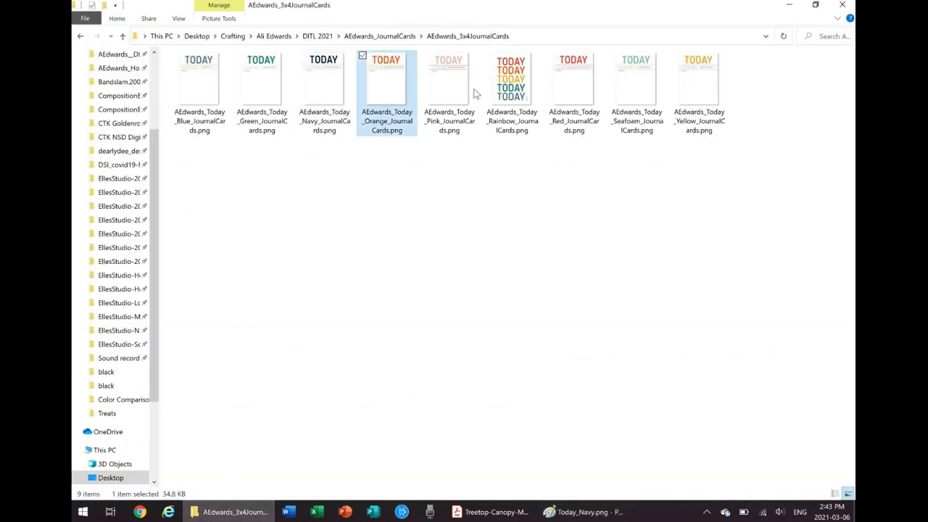
# Step: Open the orange TODAY journal card PNG in Paint, discarding changes to the navy card
pyautogui.click(583, 511)
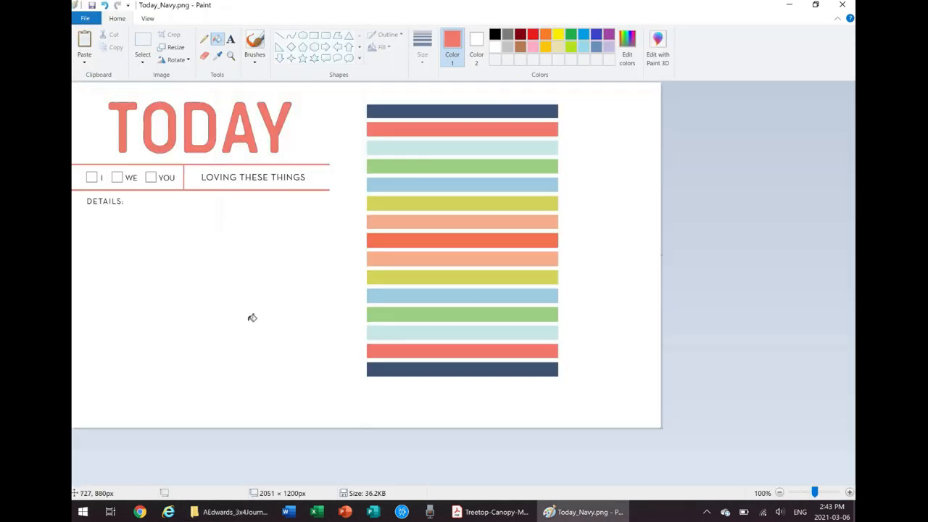
pyautogui.moveTo(226, 504)
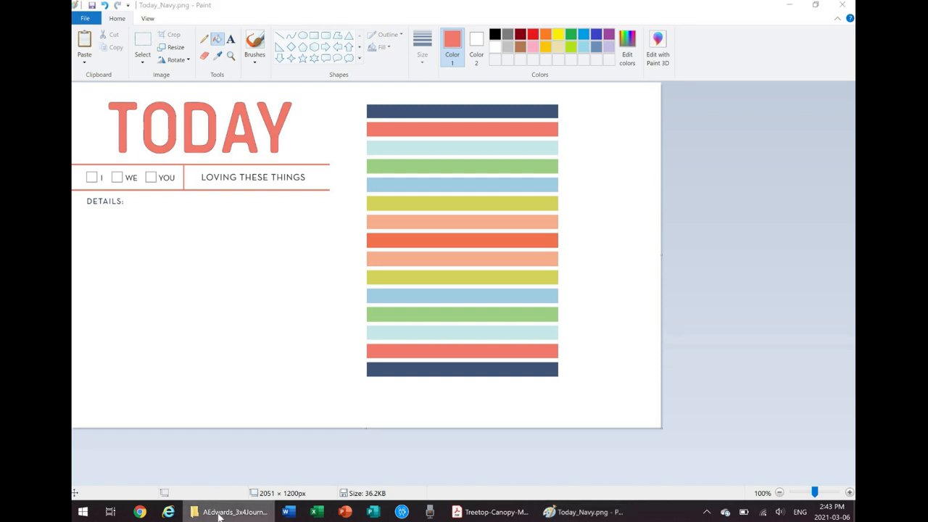
pyautogui.click(229, 512)
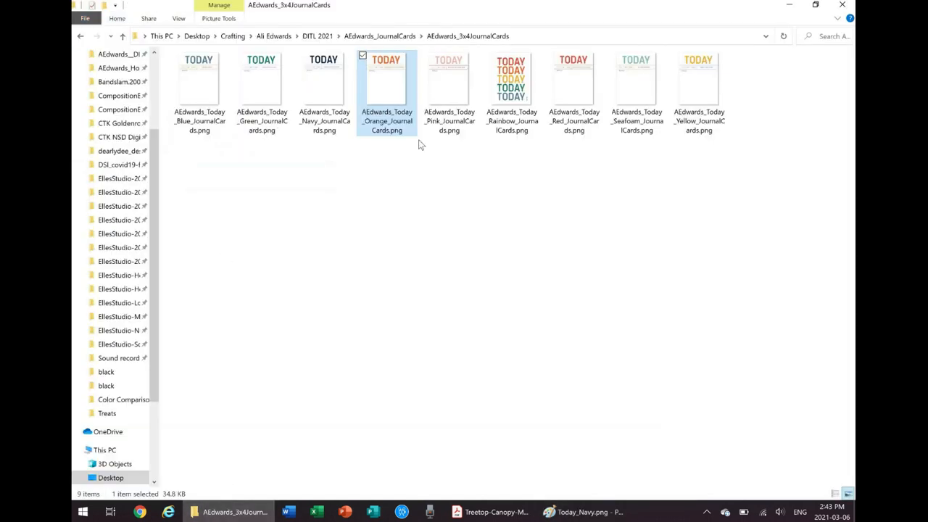
pyautogui.moveTo(380, 94)
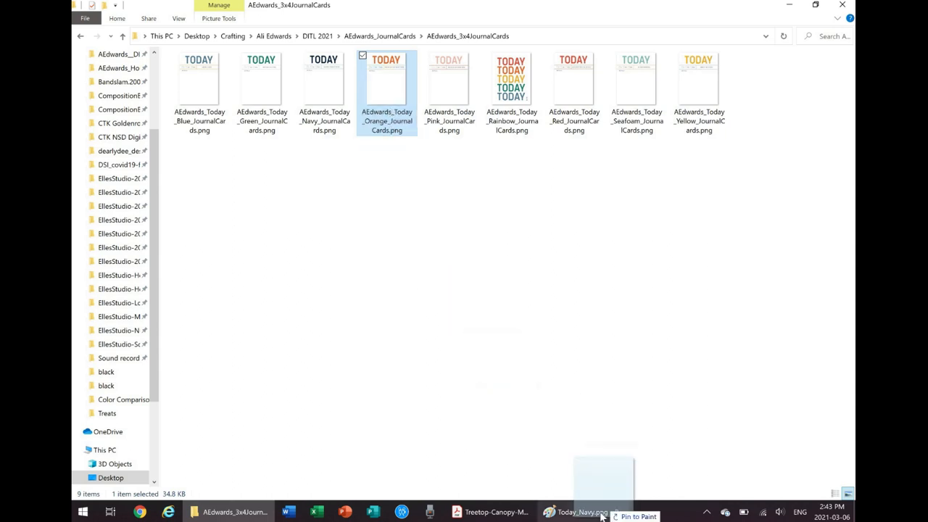
pyautogui.click(581, 511)
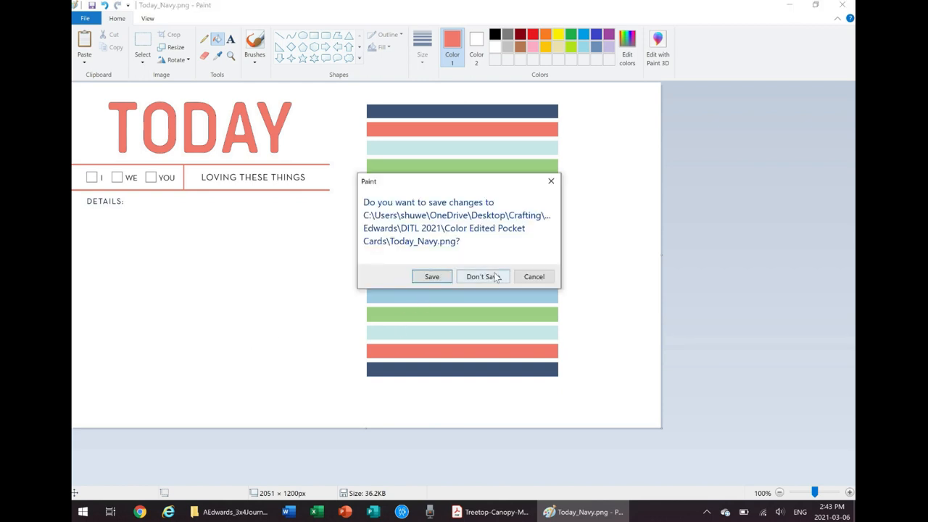
pyautogui.click(483, 275)
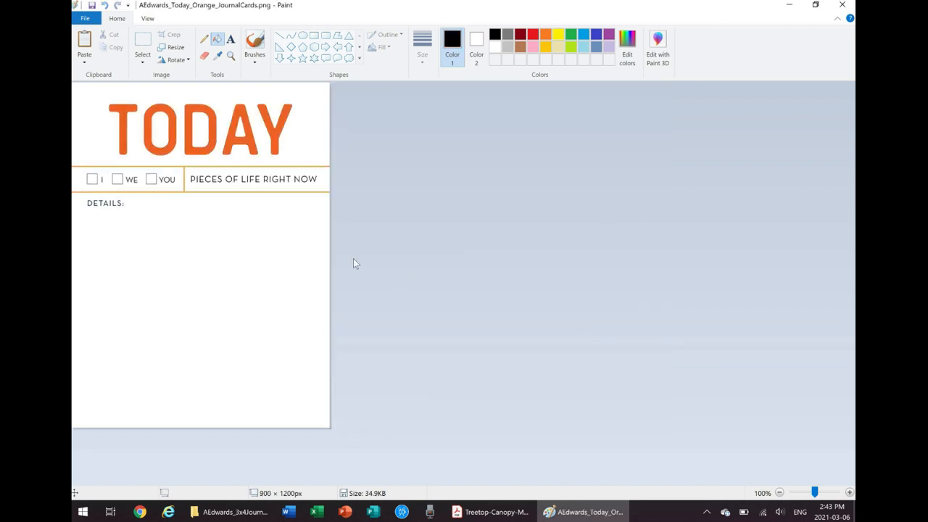
pyautogui.moveTo(327, 252)
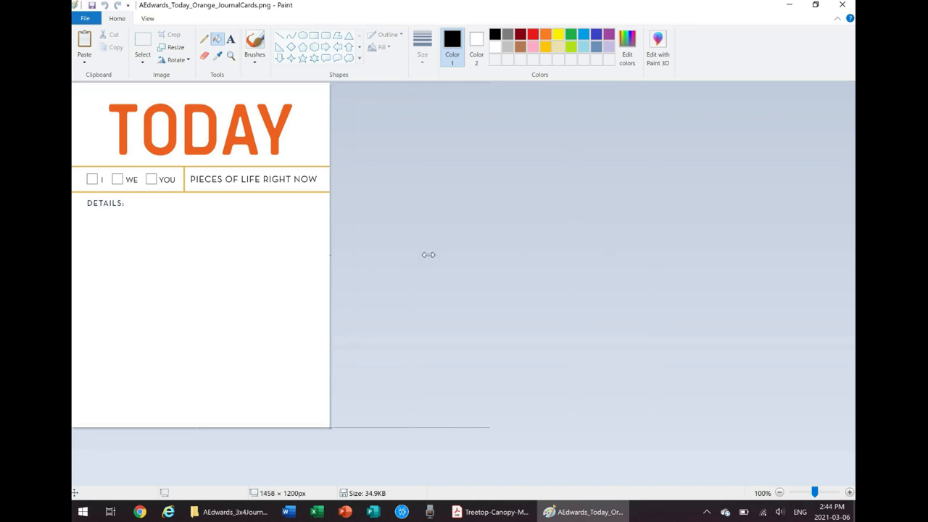
# Step: Widen the canvas to 2146 px and place the colour stripe swatch right of the card
pyautogui.moveTo(427, 255); pyautogui.dragTo(330, 277)
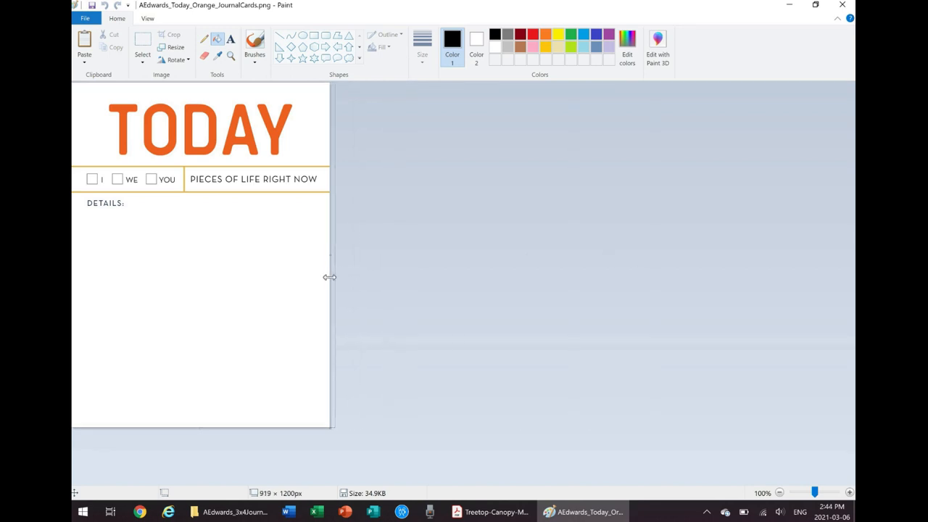
pyautogui.moveTo(329, 277); pyautogui.dragTo(329, 277)
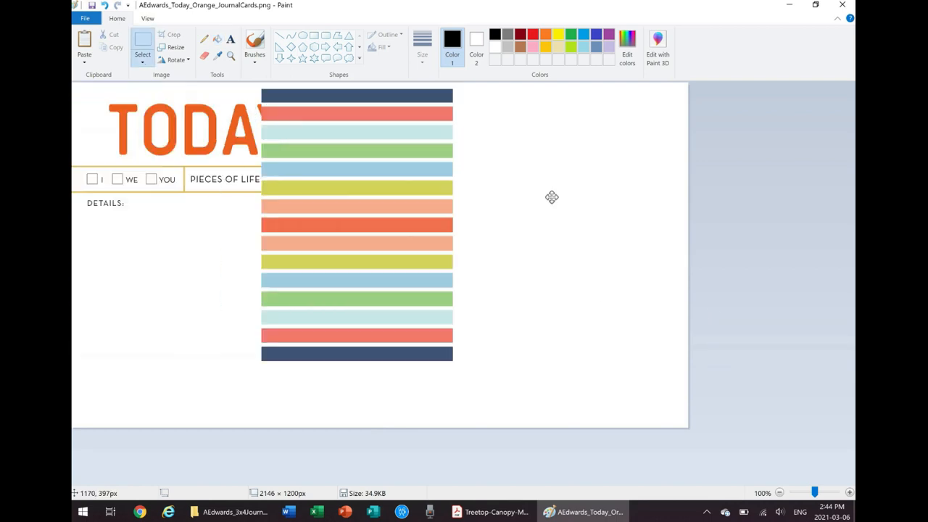
pyautogui.moveTo(356, 217); pyautogui.dragTo(490, 244)
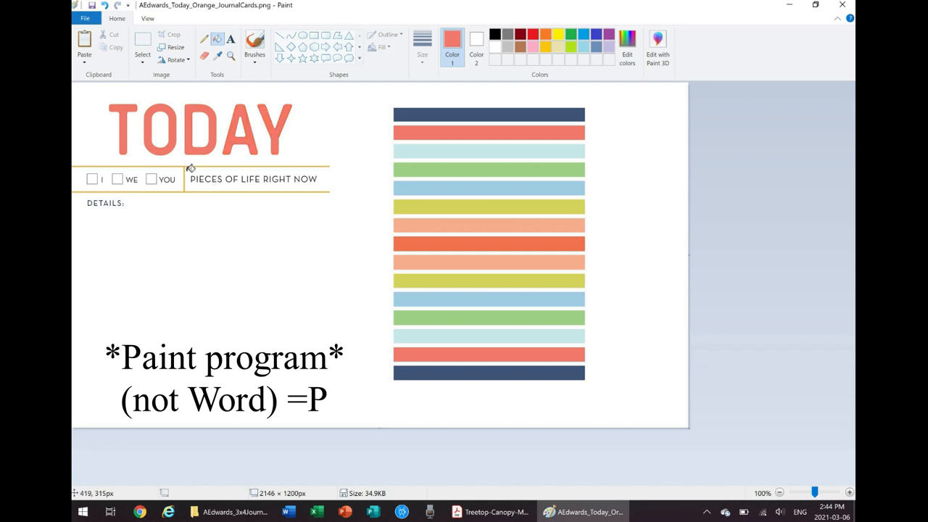
pyautogui.click(849, 493)
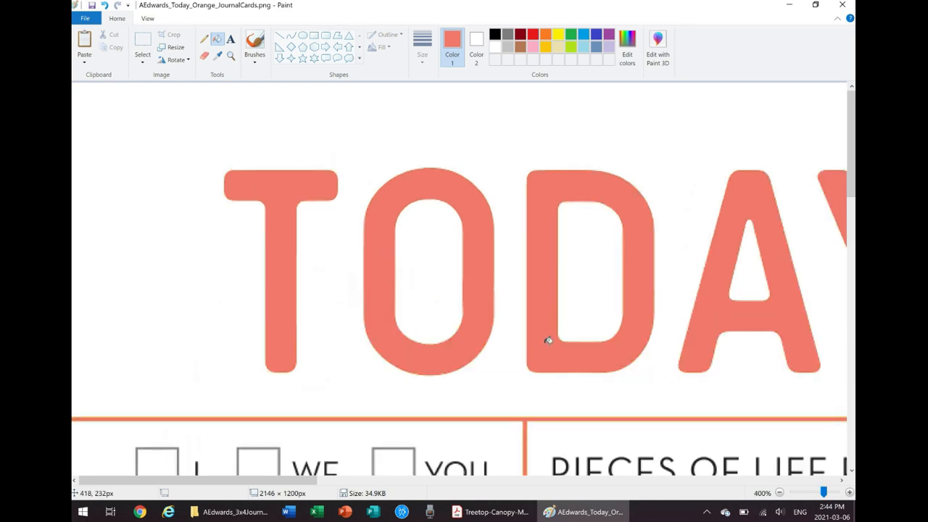
pyautogui.scroll(-3)
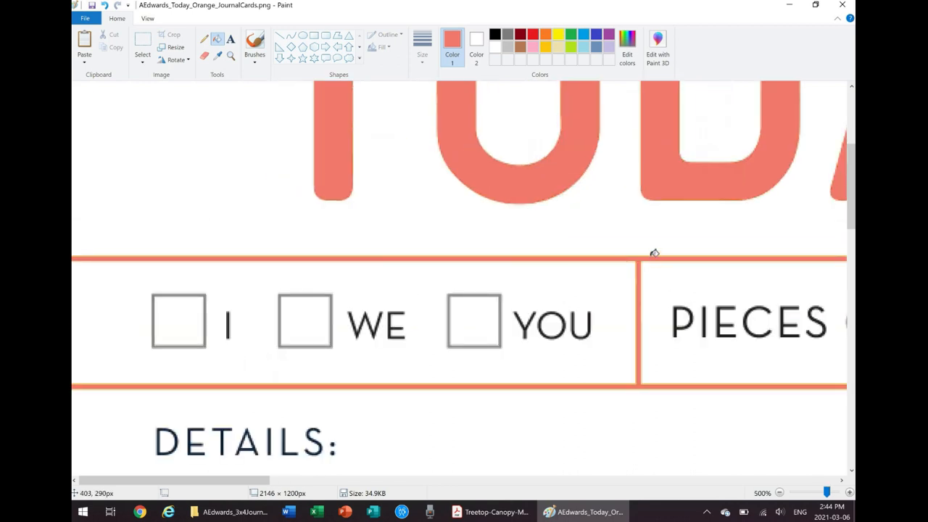
pyautogui.moveTo(651, 254)
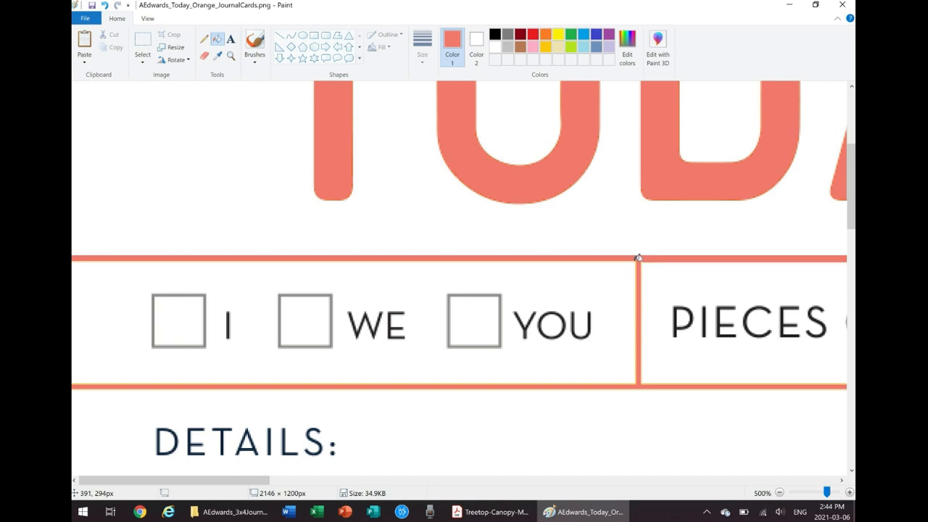
pyautogui.moveTo(644, 261)
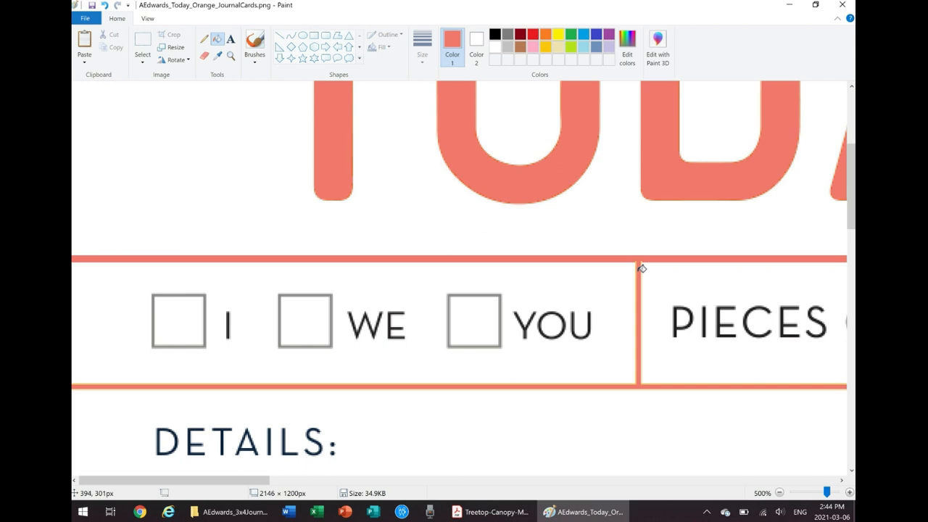
pyautogui.moveTo(639, 260)
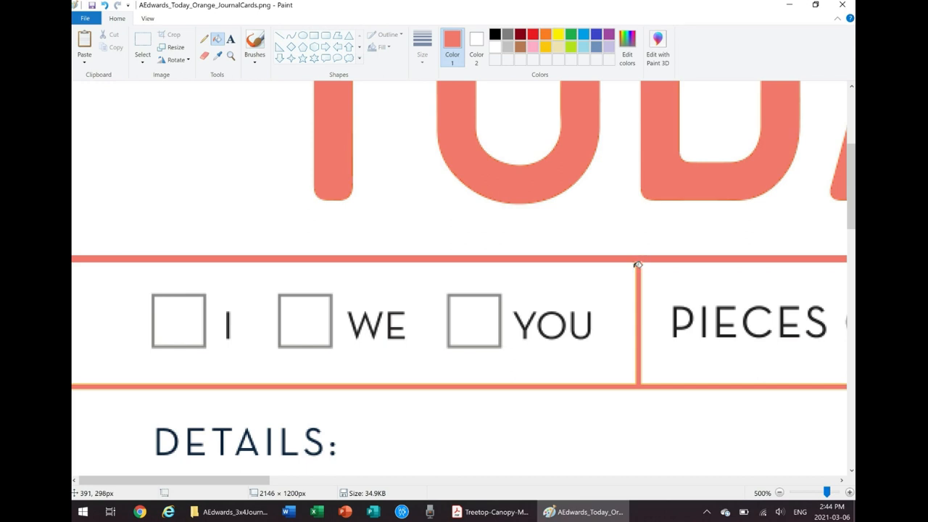
pyautogui.moveTo(635, 261)
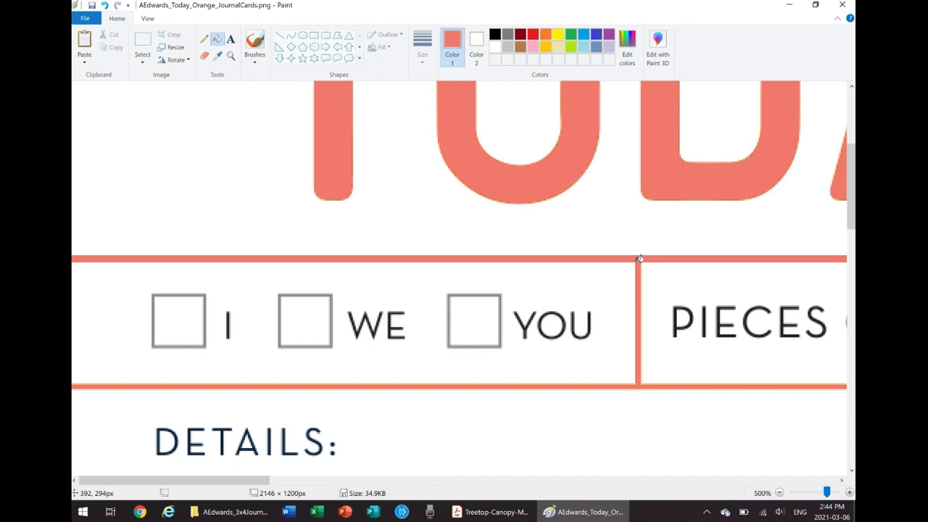
pyautogui.click(850, 493)
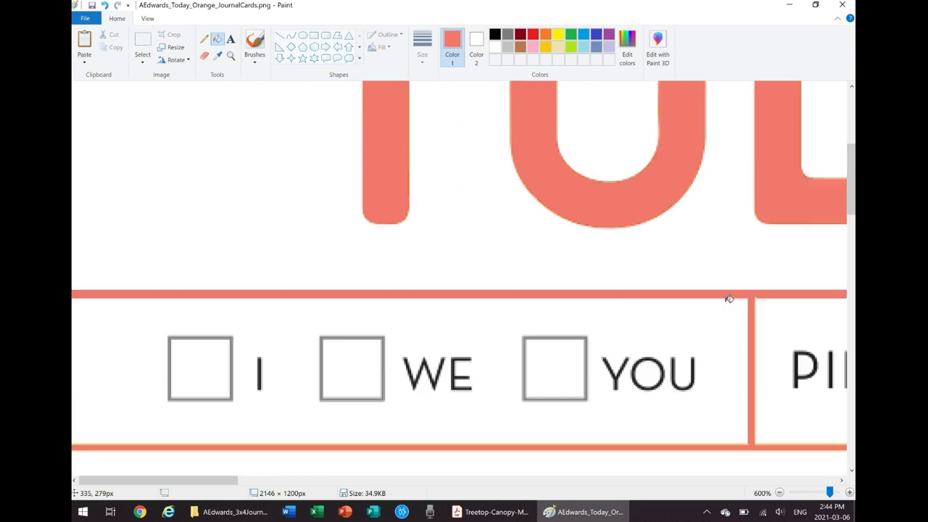
pyautogui.moveTo(757, 296)
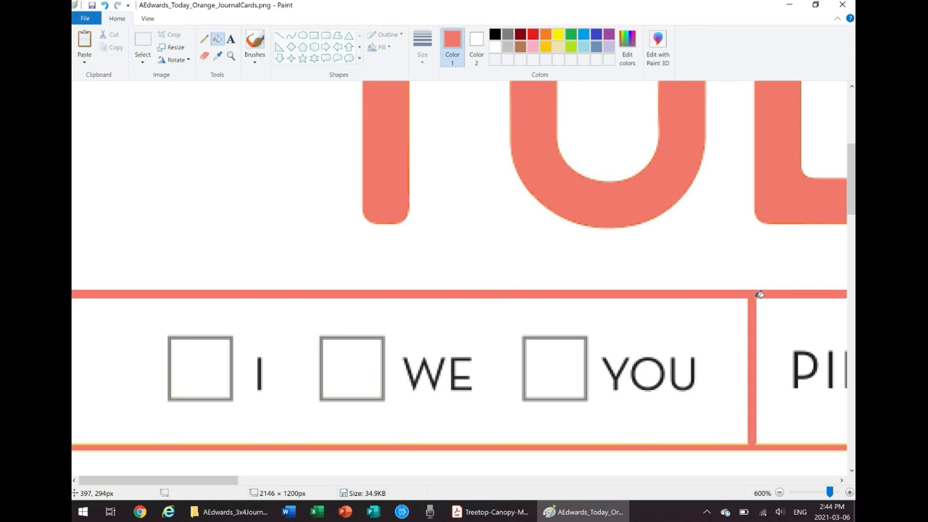
pyautogui.moveTo(731, 416)
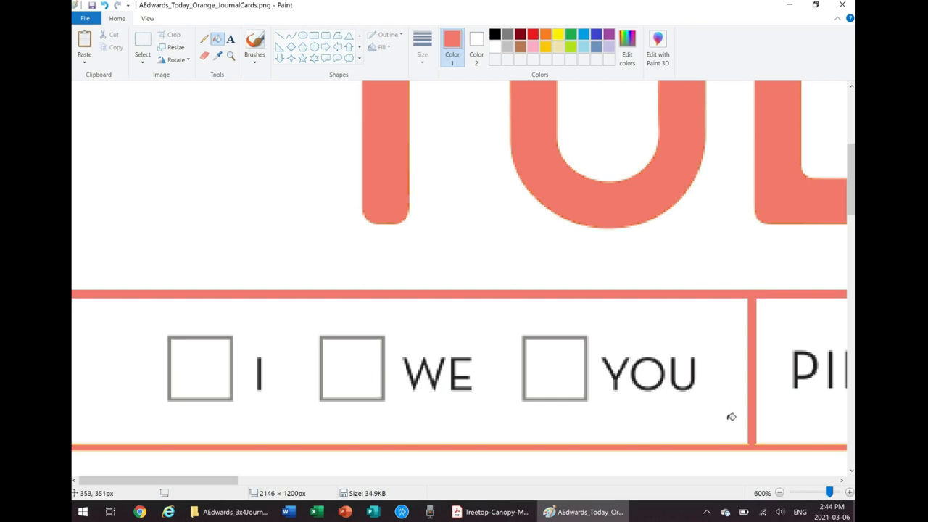
pyautogui.moveTo(752, 441)
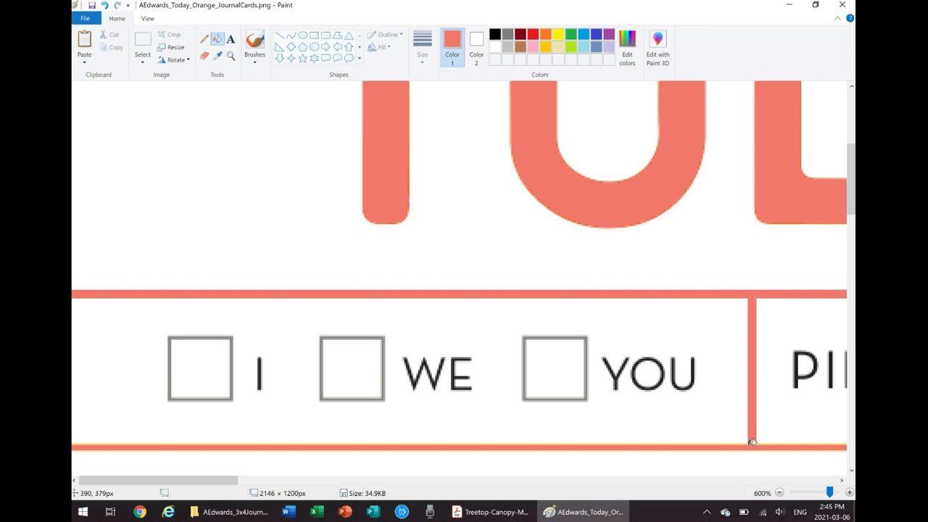
pyautogui.moveTo(739, 443)
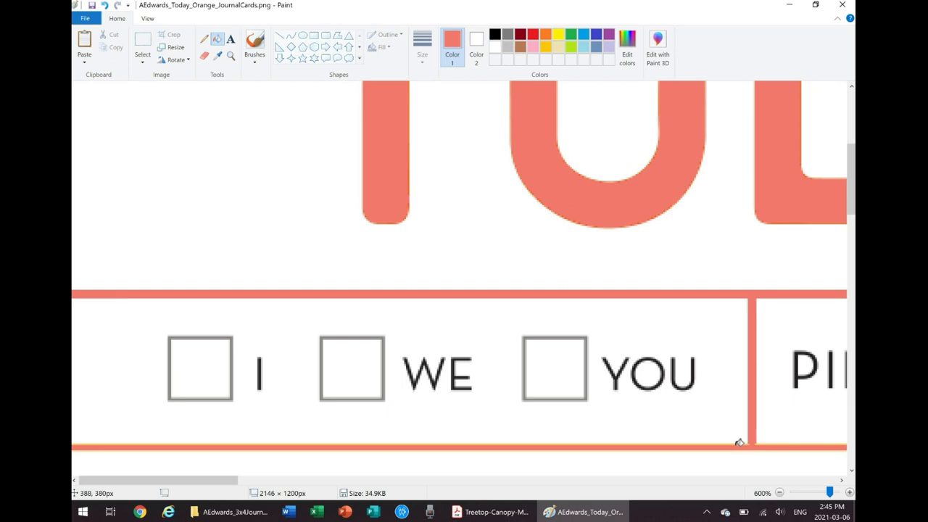
pyautogui.moveTo(739, 441)
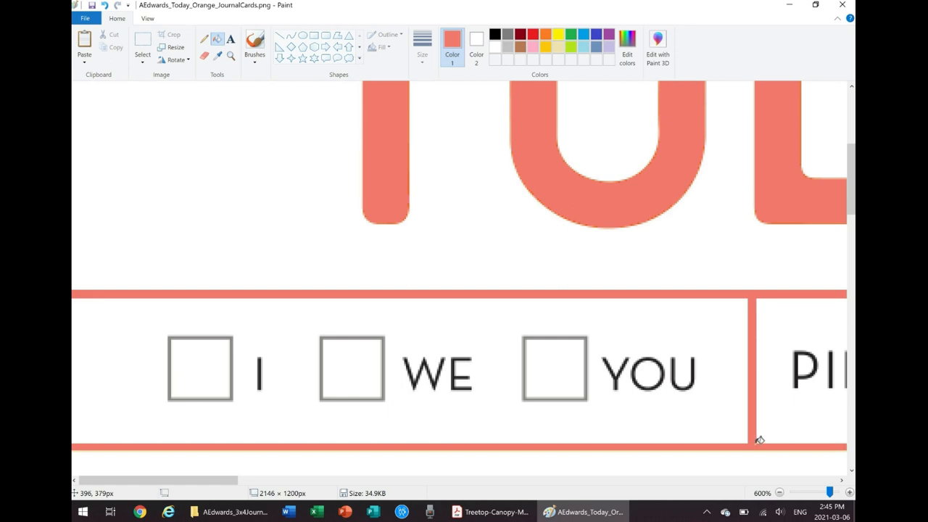
pyautogui.moveTo(760, 440)
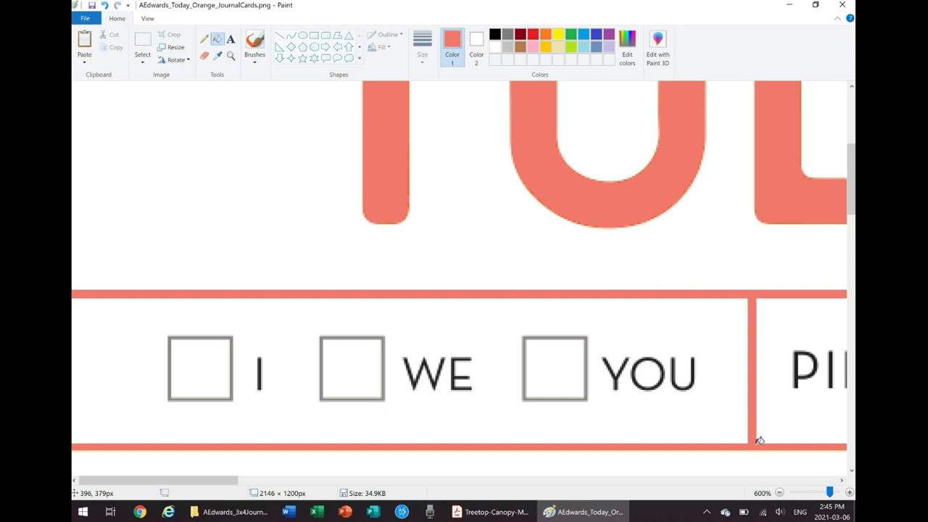
pyautogui.moveTo(612, 380)
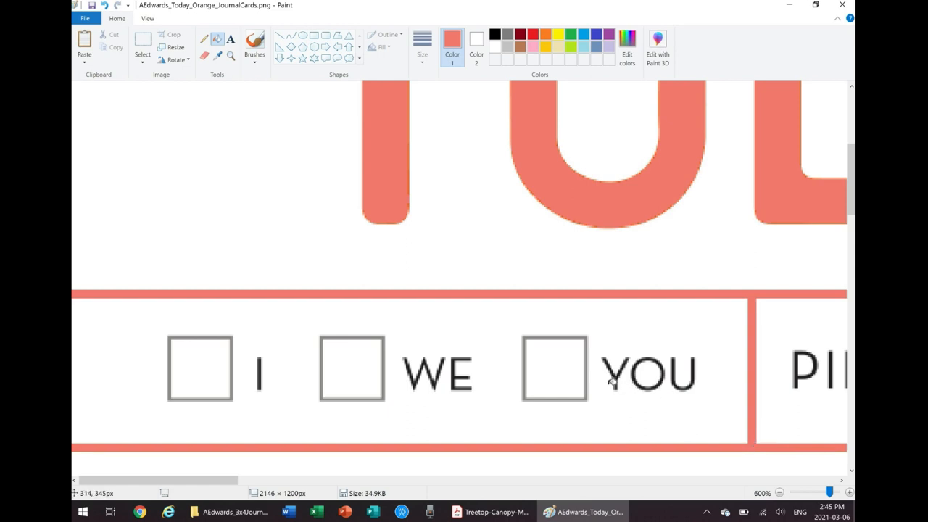
# Step: Crop to the single 900 × 1200 px card and save it as Today_Coral
pyautogui.click(780, 493)
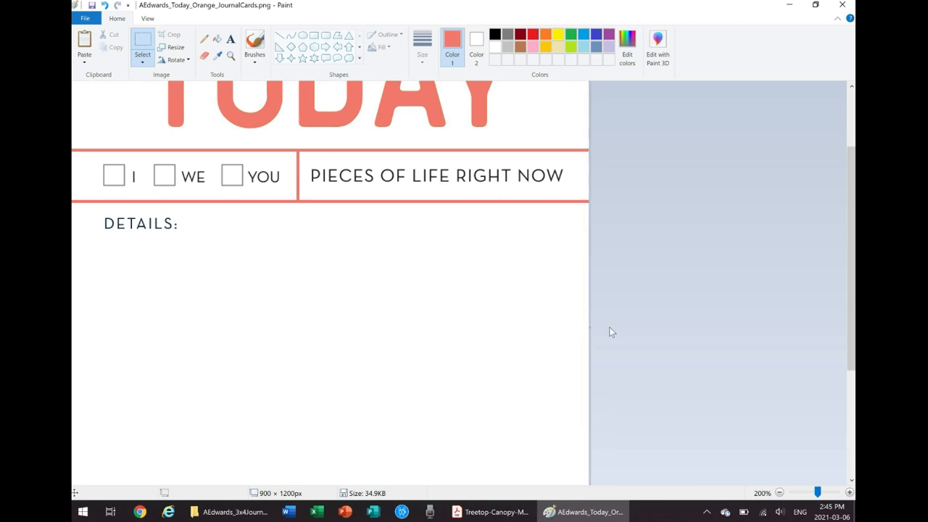
pyautogui.click(780, 492)
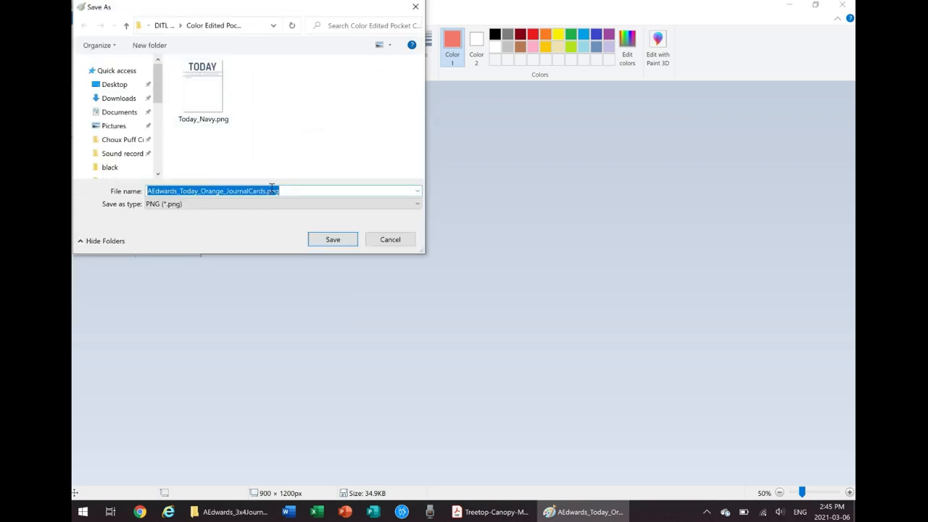
pyautogui.write('Today_Coral')
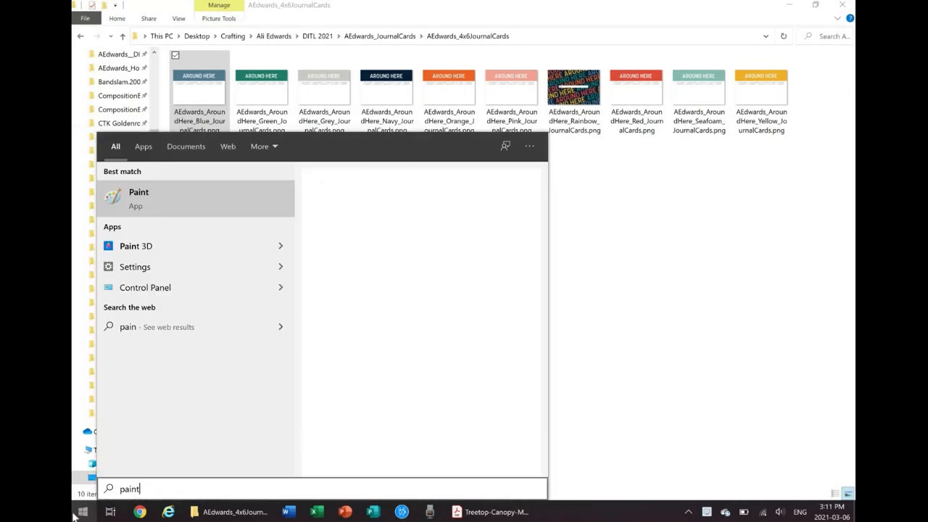
# Step: Open the blue AROUND HERE card in Paint and save it as Around_Here_Navy.png
pyautogui.click(139, 191)
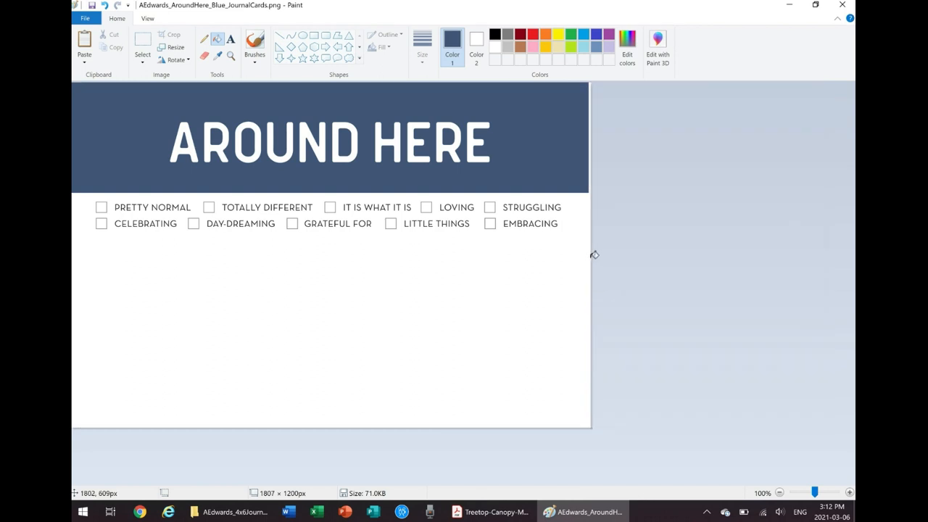
pyautogui.click(84, 17)
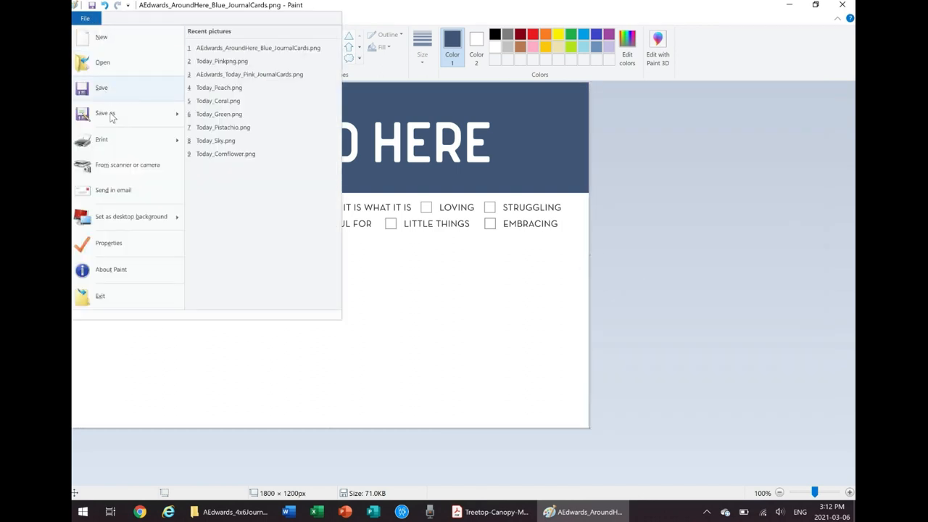
pyautogui.click(104, 113)
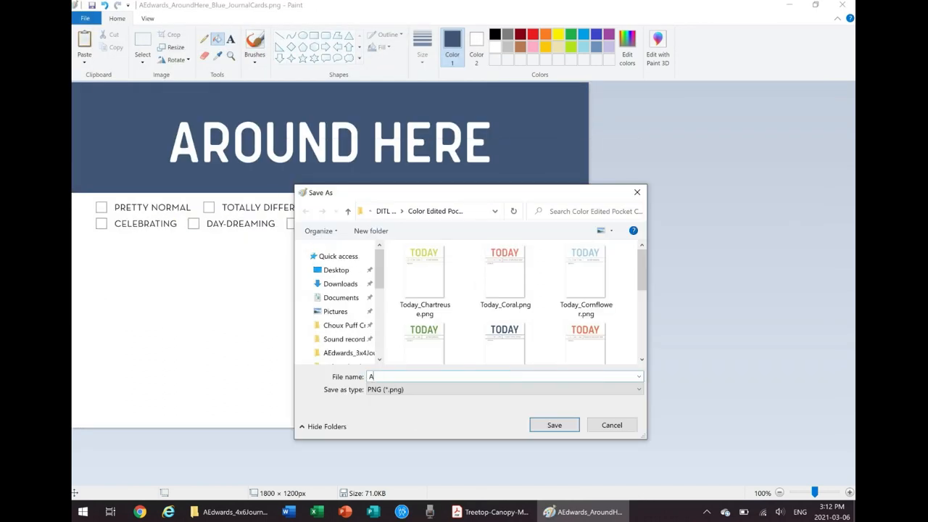
pyautogui.write('round_He')
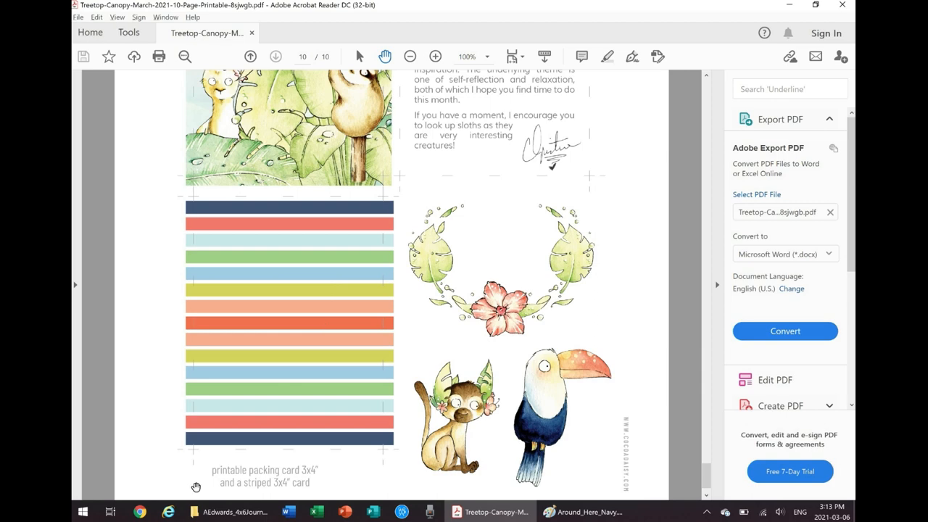
pyautogui.click(583, 512)
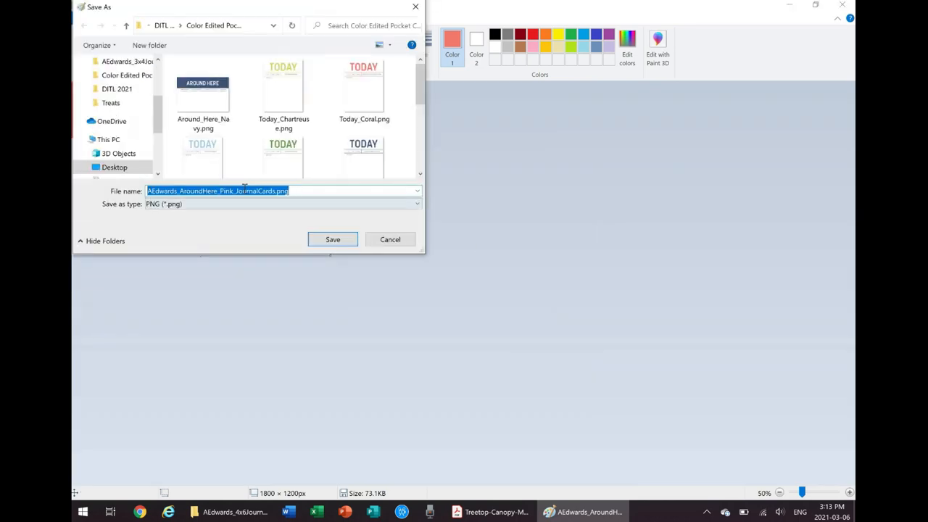
pyautogui.click(334, 239)
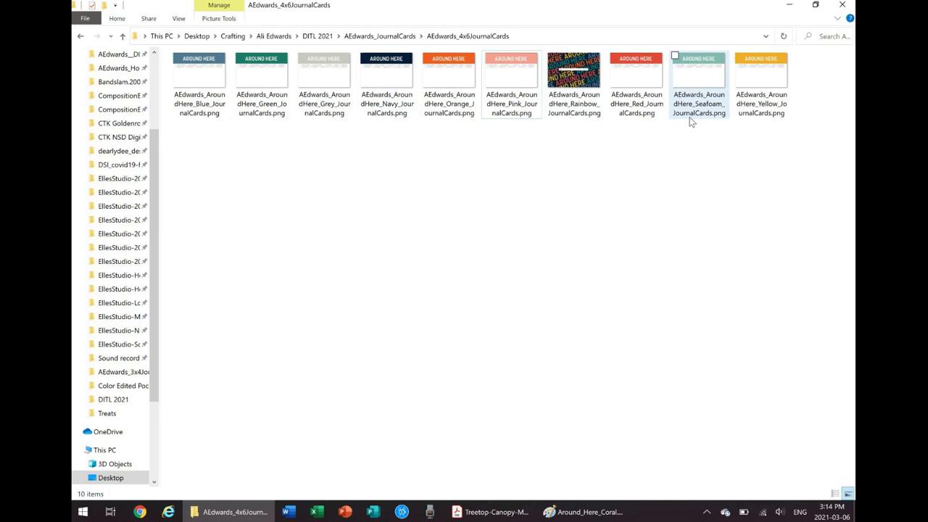
# Step: Open the Seafoam AROUND HERE card and save it as Around_Here_Coral.png
pyautogui.doubleClick(698, 70)
pyautogui.write('Around_')
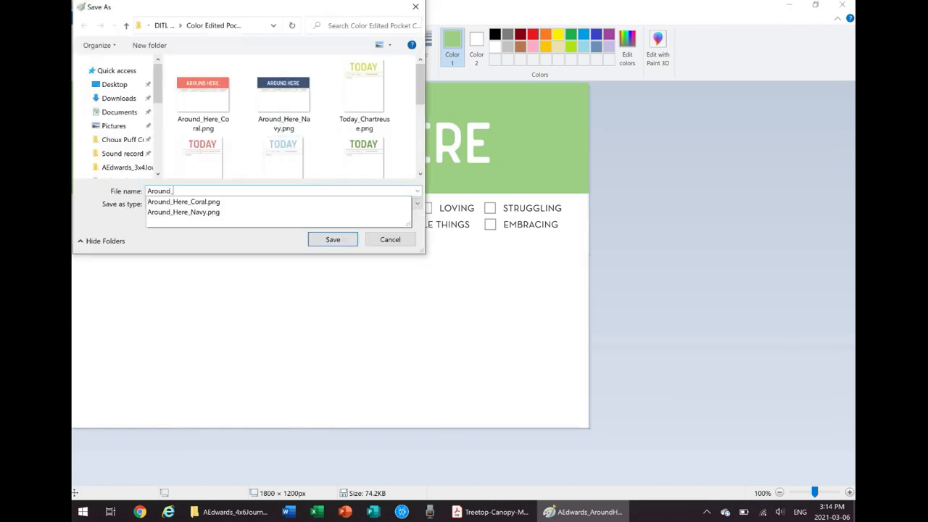
pyautogui.click(334, 239)
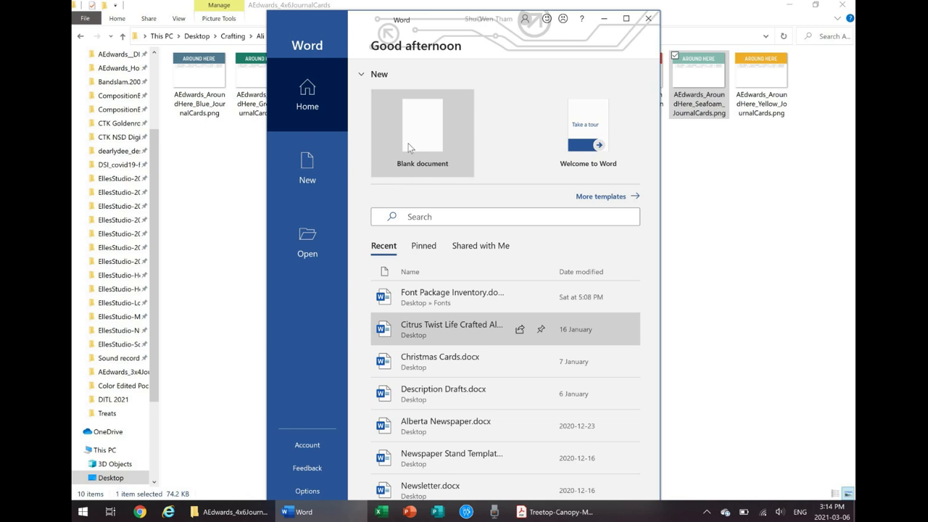
# Step: Start a new blank document to receive the recoloured AROUND HERE and TODAY card images
pyautogui.click(422, 130)
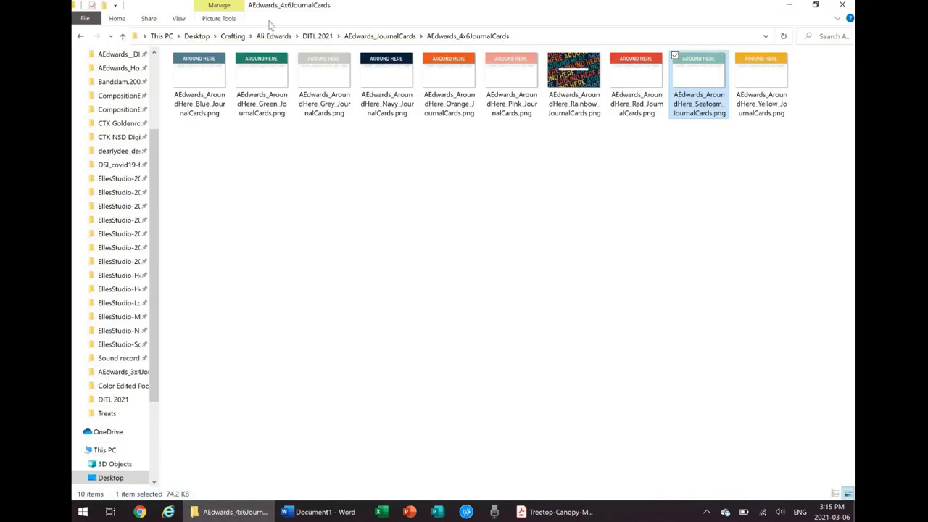
pyautogui.click(78, 36)
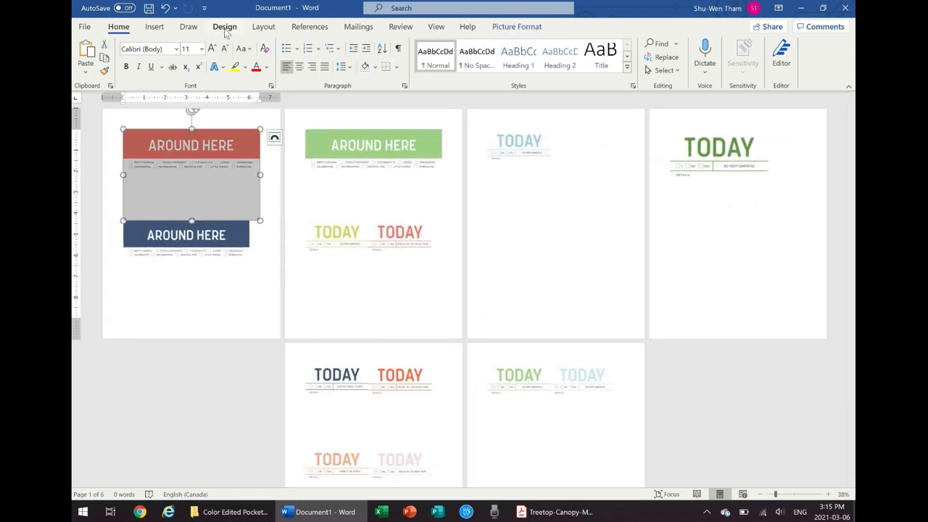
# Step: Rotate the red and blue AROUND HERE cards so they stand vertically on the page
pyautogui.click(264, 26)
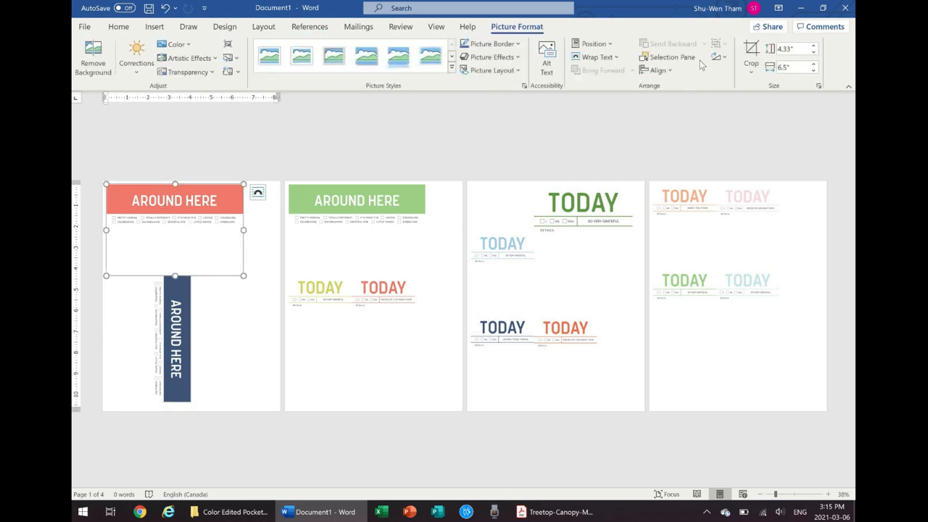
pyautogui.scroll(-3)
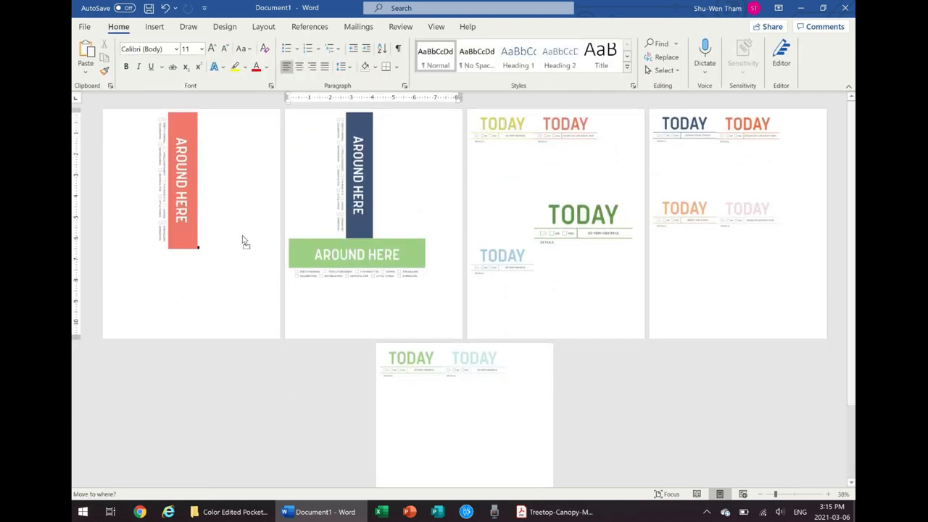
# Step: Turn the AROUND HERE cards back to horizontal and stack red above blue on page one
pyautogui.click(181, 182)
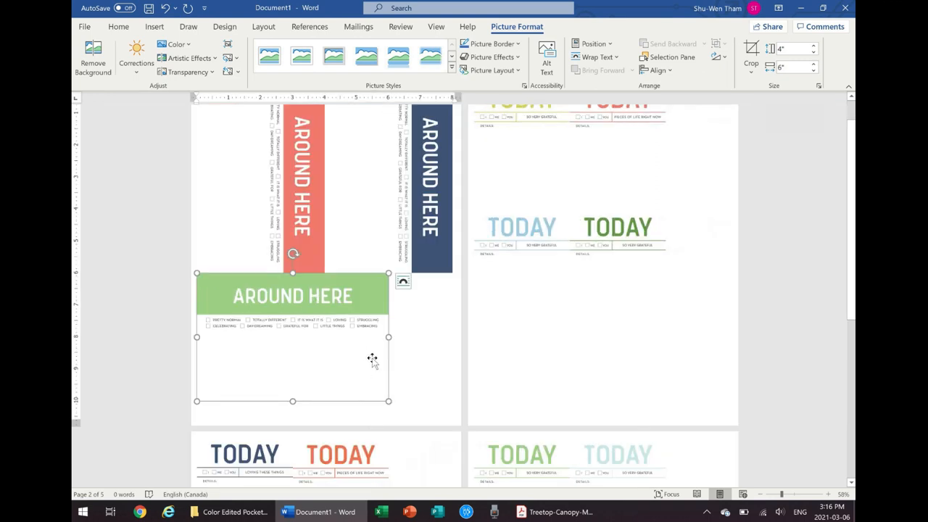
pyautogui.click(119, 26)
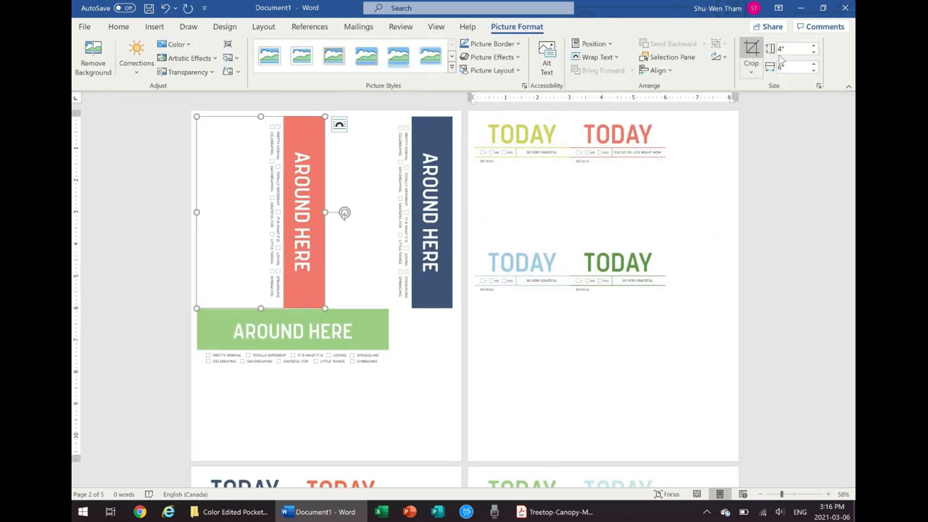
pyautogui.moveTo(718, 58)
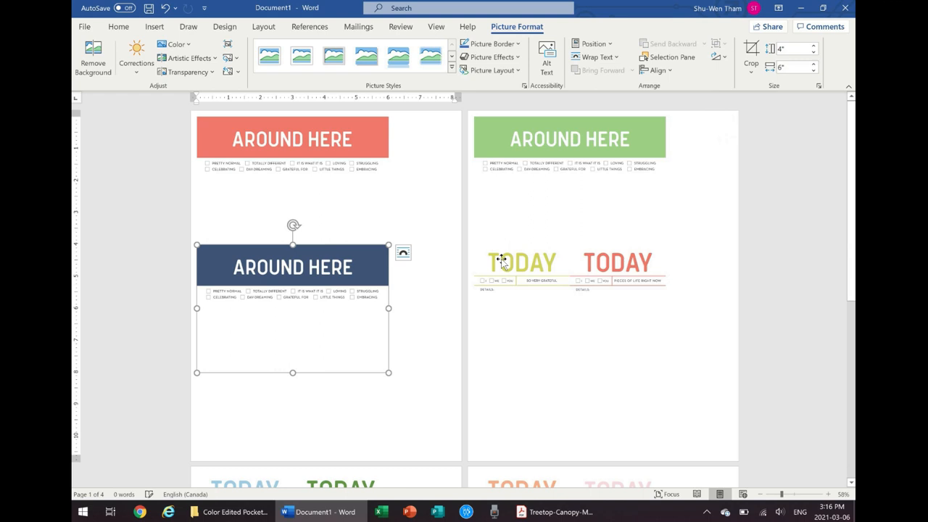
pyautogui.click(574, 370)
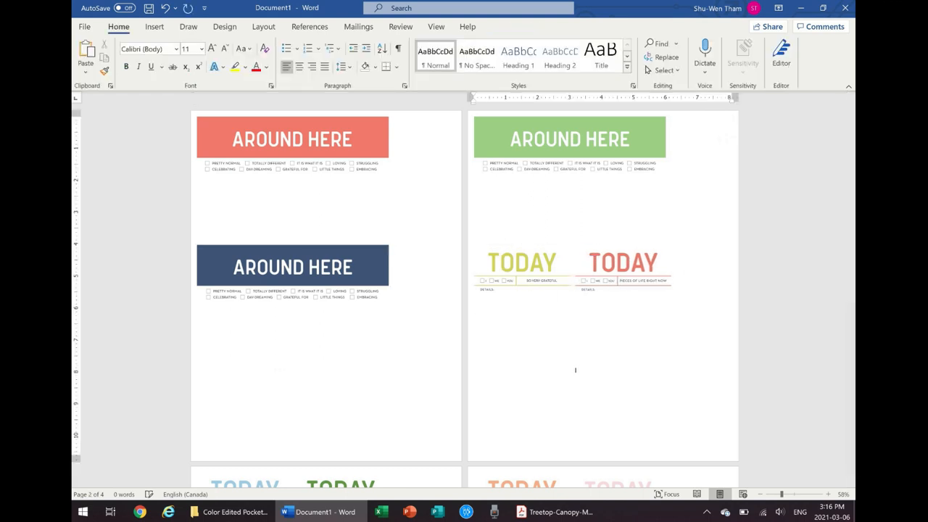
pyautogui.scroll(-3)
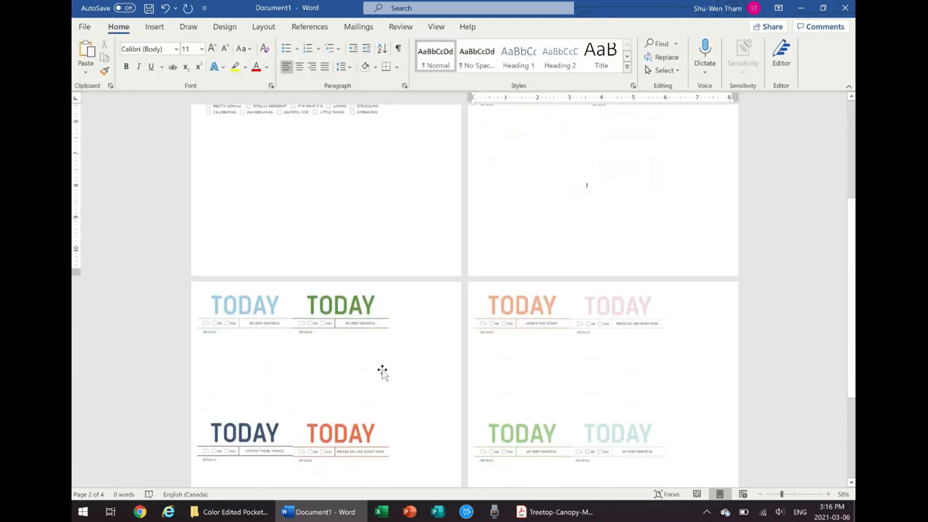
pyautogui.scroll(-3)
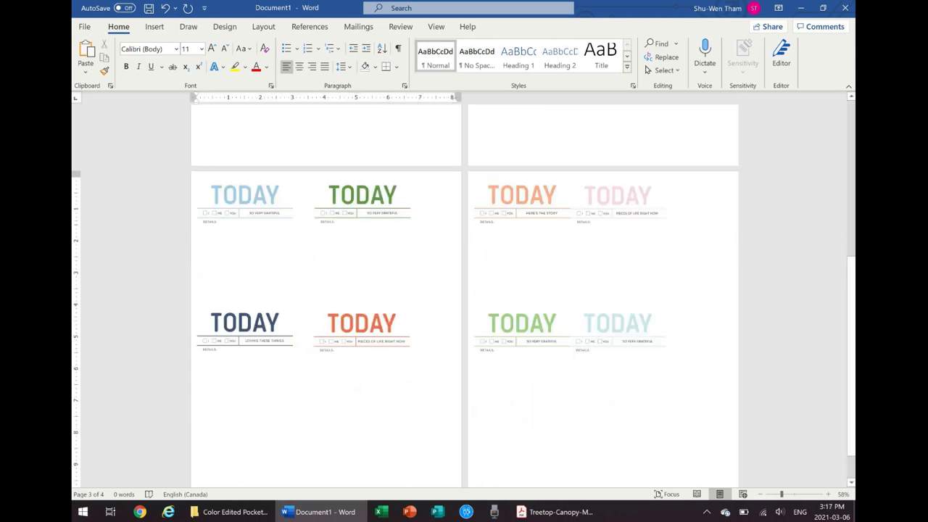
# Step: Give the red AROUND HERE card a thin solid outline with a chosen colour via Format Picture
pyautogui.scroll(-3)
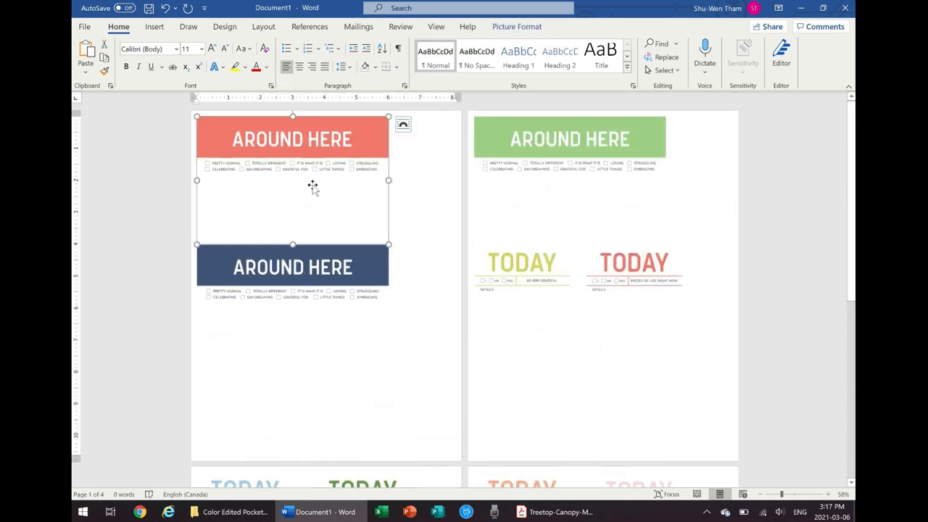
pyautogui.rightClick(293, 180)
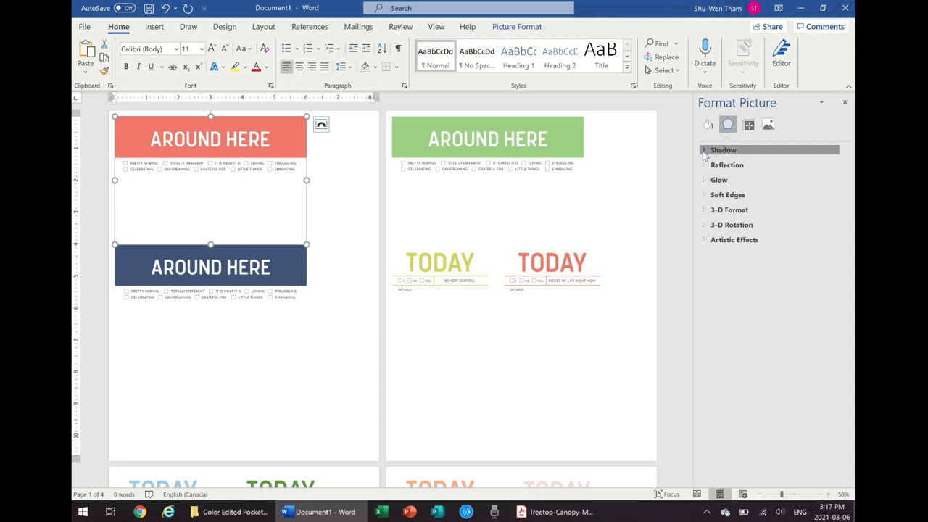
pyautogui.click(708, 124)
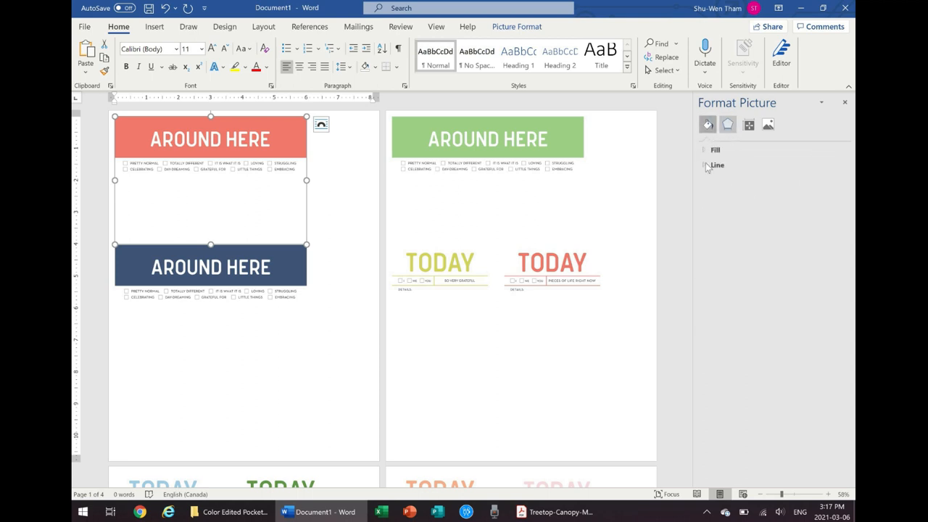
pyautogui.click(716, 165)
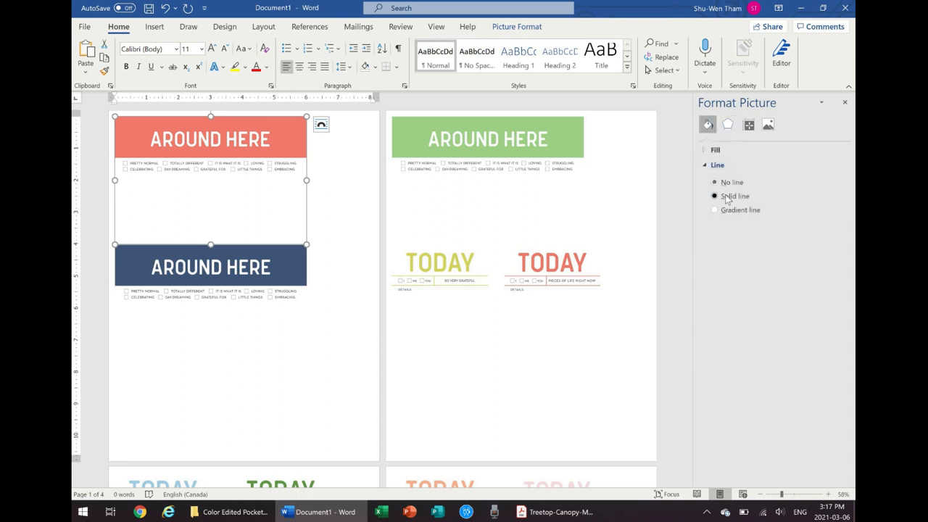
pyautogui.click(715, 196)
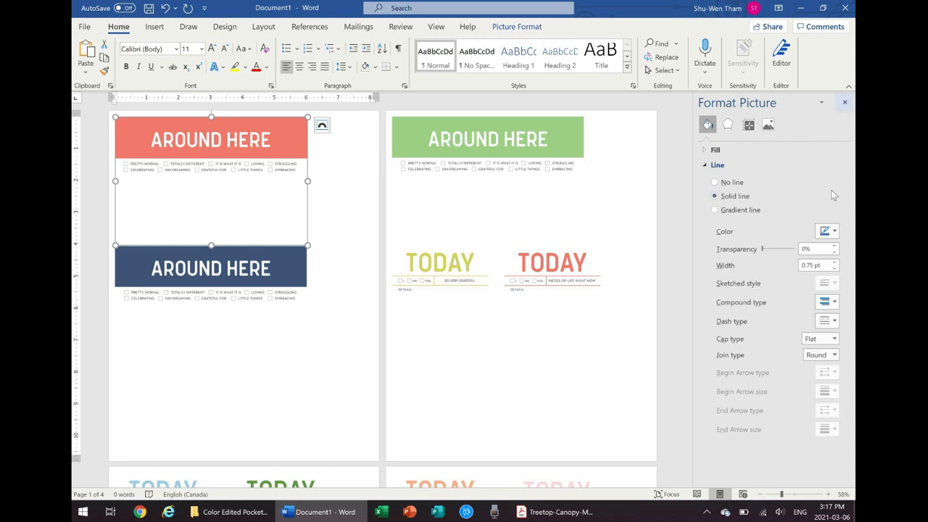
pyautogui.click(835, 230)
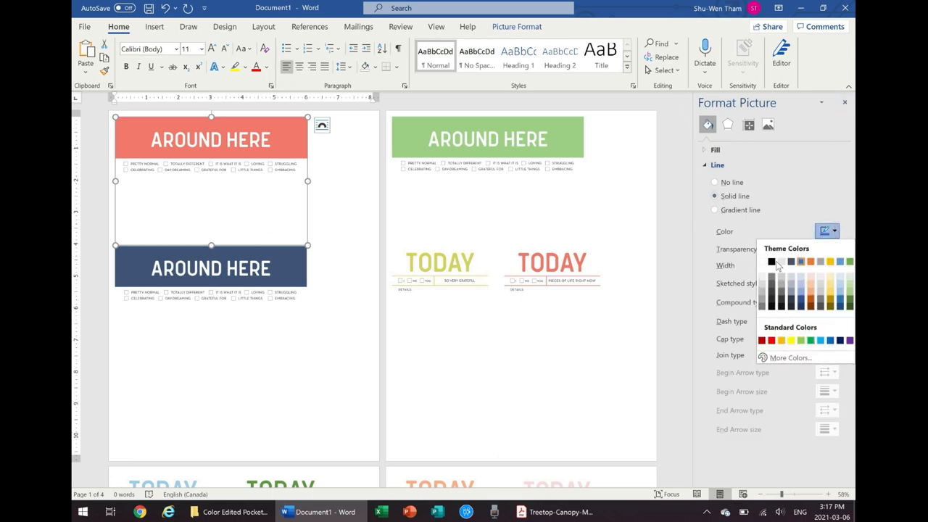
pyautogui.click(771, 261)
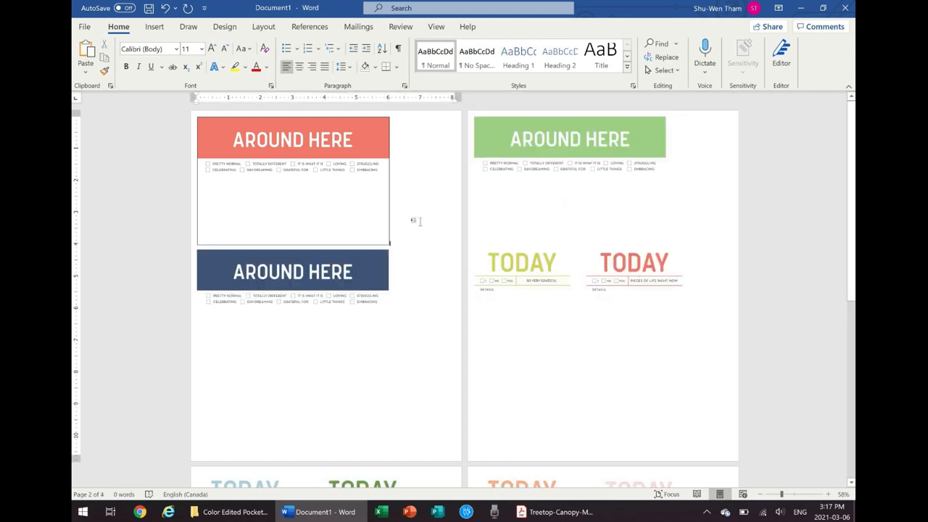
# Step: Give the blue AROUND HERE card a matching thin solid outline via Format Picture
pyautogui.click(293, 271)
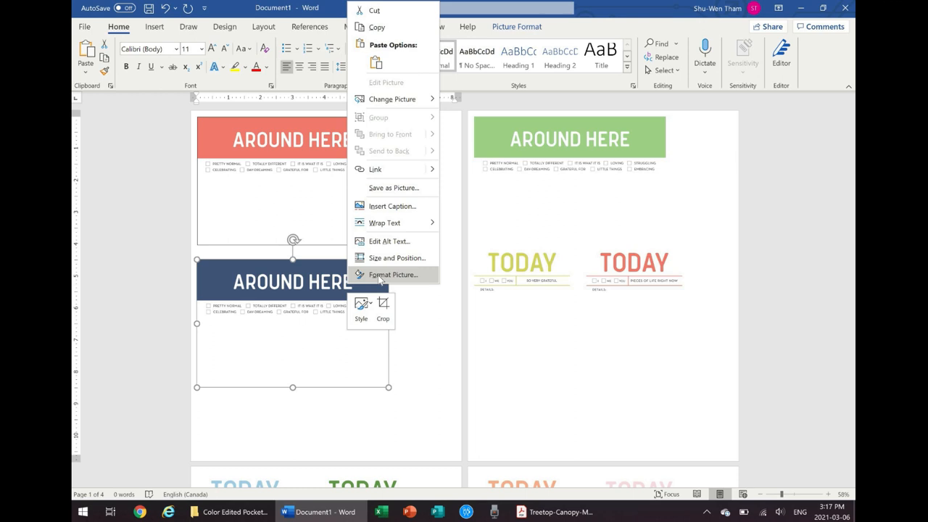
pyautogui.click(393, 274)
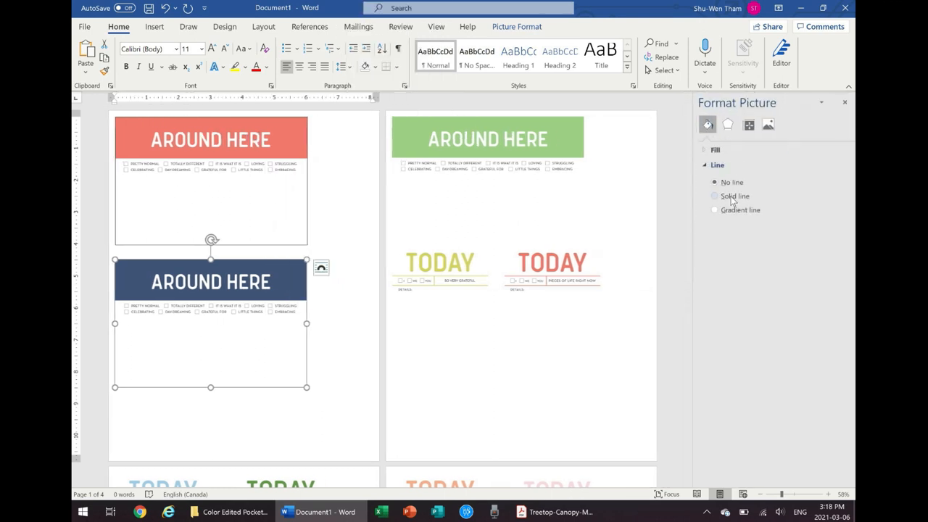
pyautogui.click(715, 196)
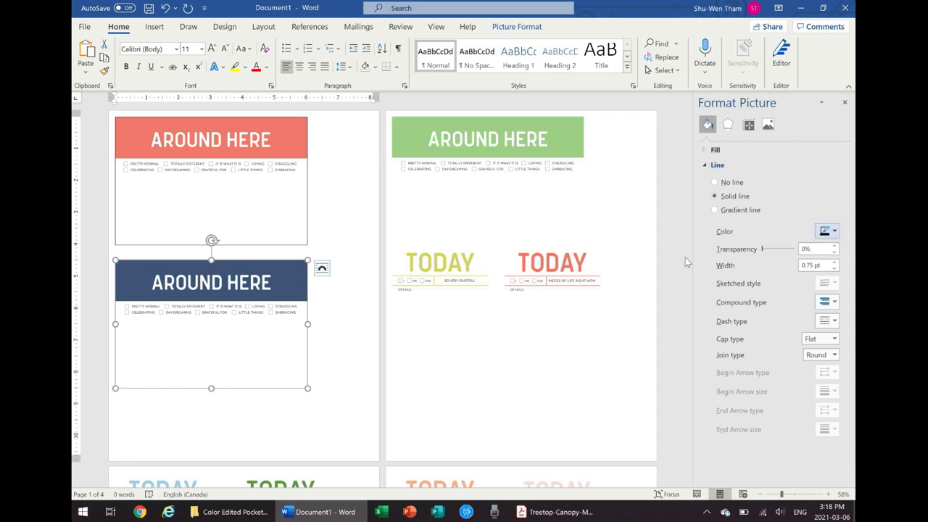
pyautogui.moveTo(339, 240)
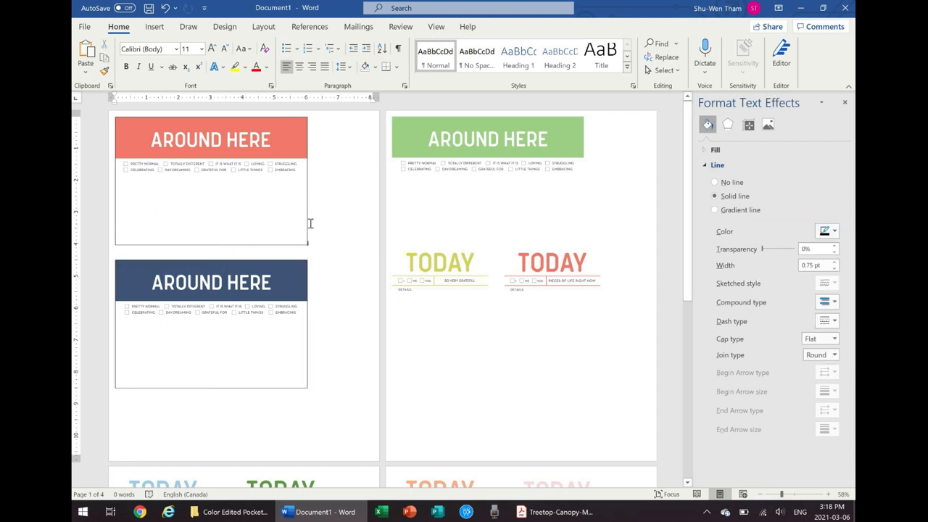
pyautogui.click(728, 125)
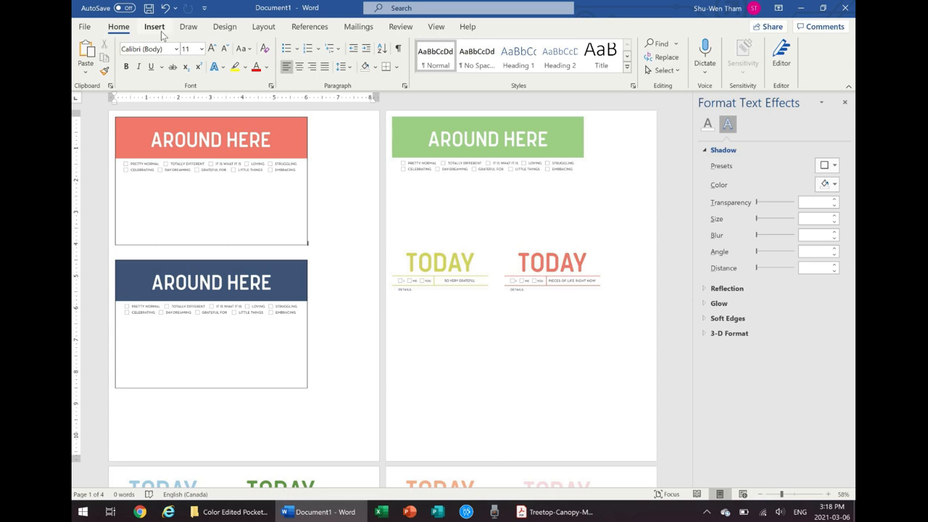
# Step: Insert a text box over the coral AROUND HERE card and adjust how it sits among the cards
pyautogui.click(154, 26)
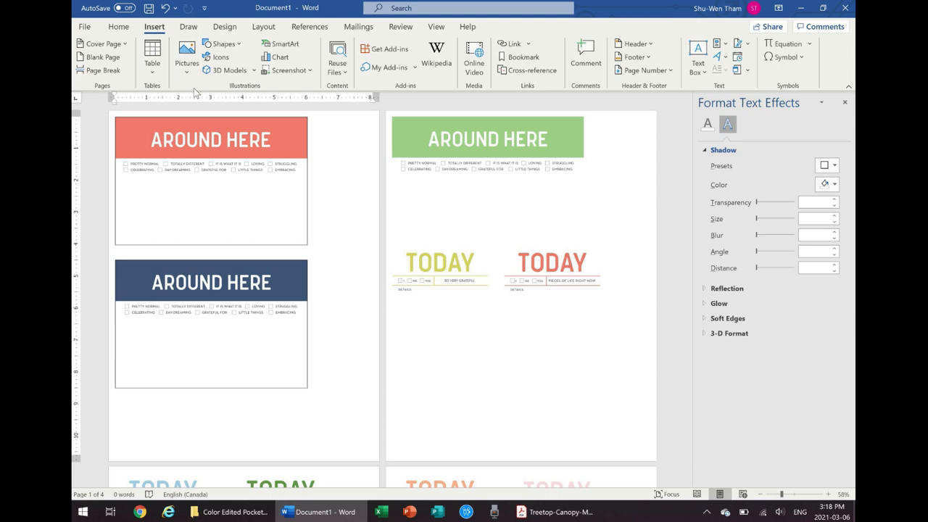
pyautogui.moveTo(493, 93)
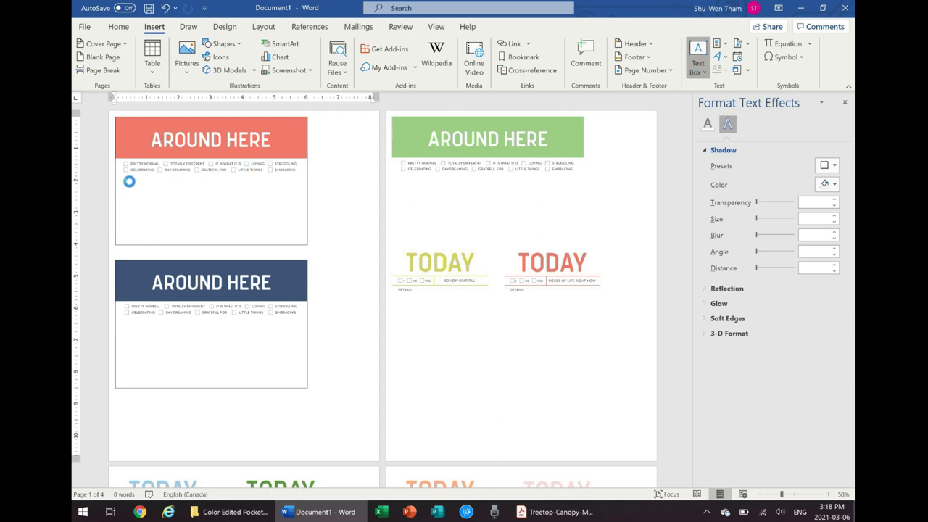
pyautogui.click(697, 58)
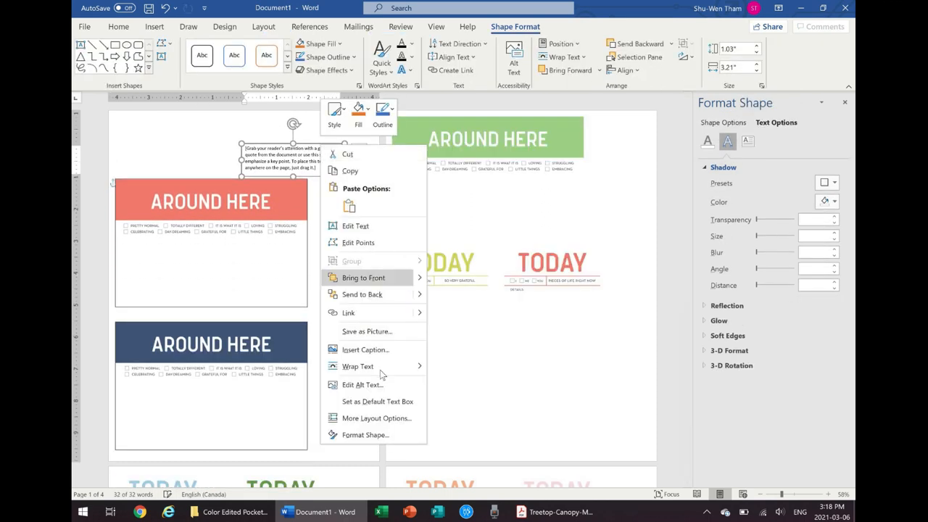
pyautogui.click(357, 365)
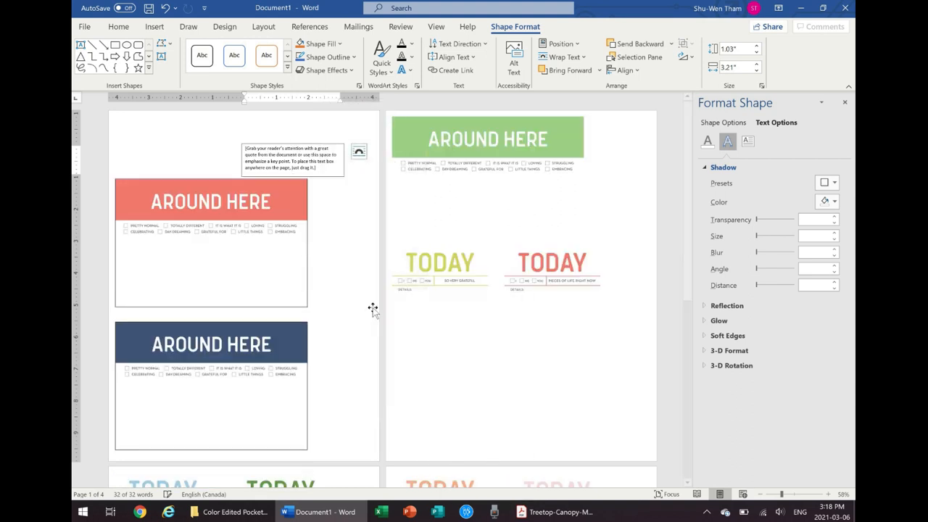
pyautogui.rightClick(210, 202)
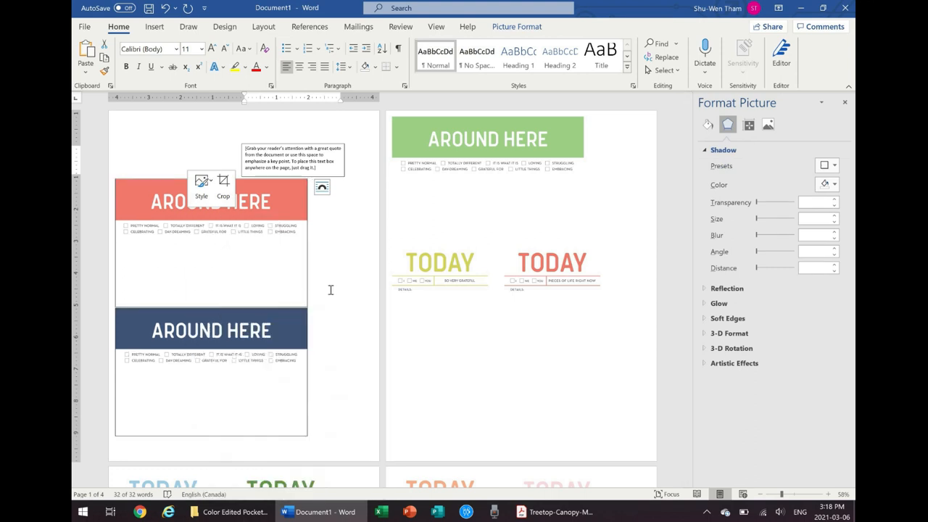
pyautogui.click(292, 154)
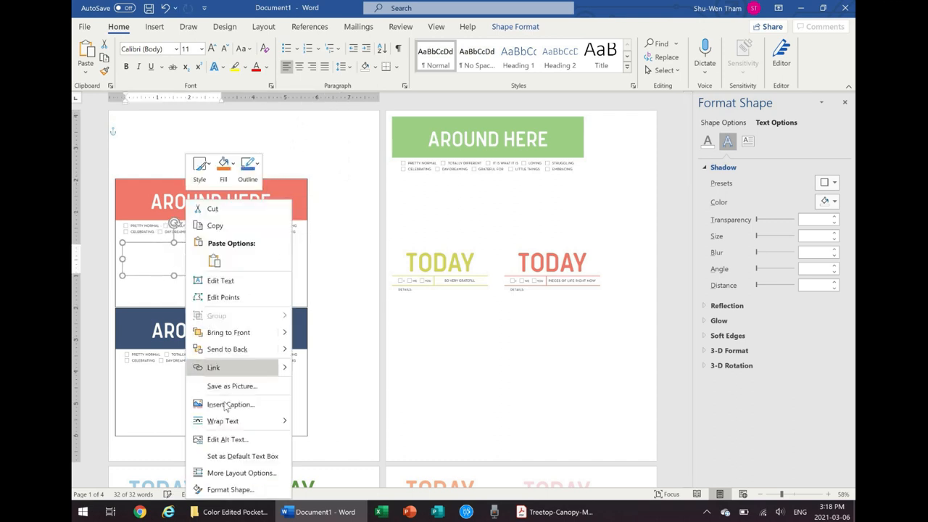
pyautogui.moveTo(232, 478)
pyautogui.write('Asdfjlkwesj Kajsdf lk')
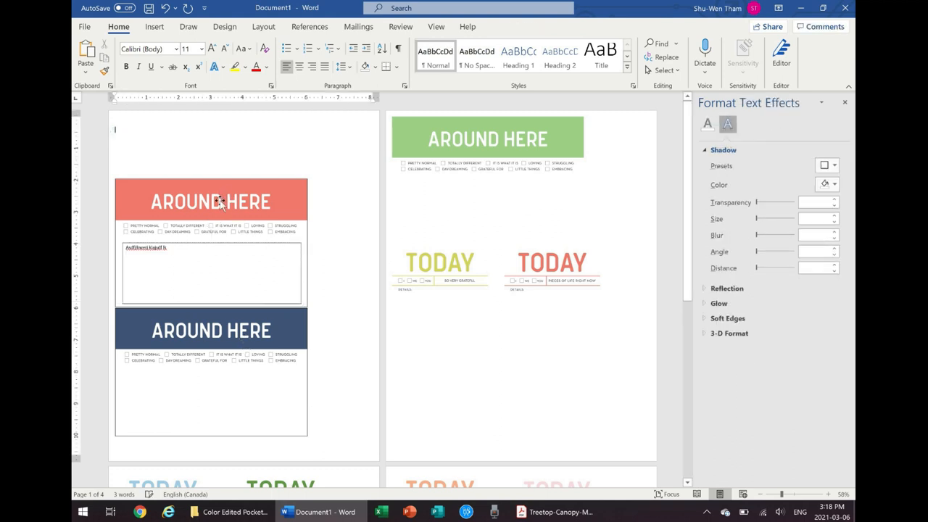
# Step: Set the text box inside the coral card to No Outline so its border disappears
pyautogui.click(221, 203)
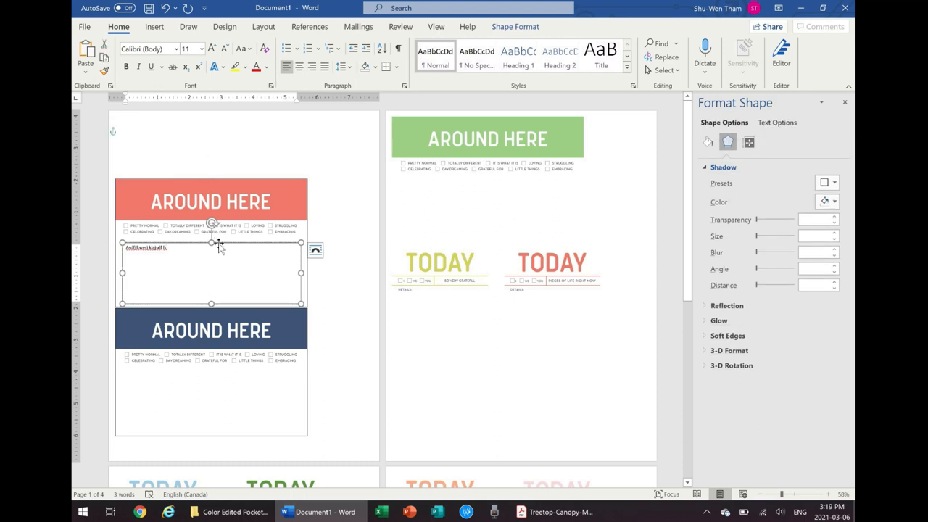
pyautogui.rightClick(212, 243)
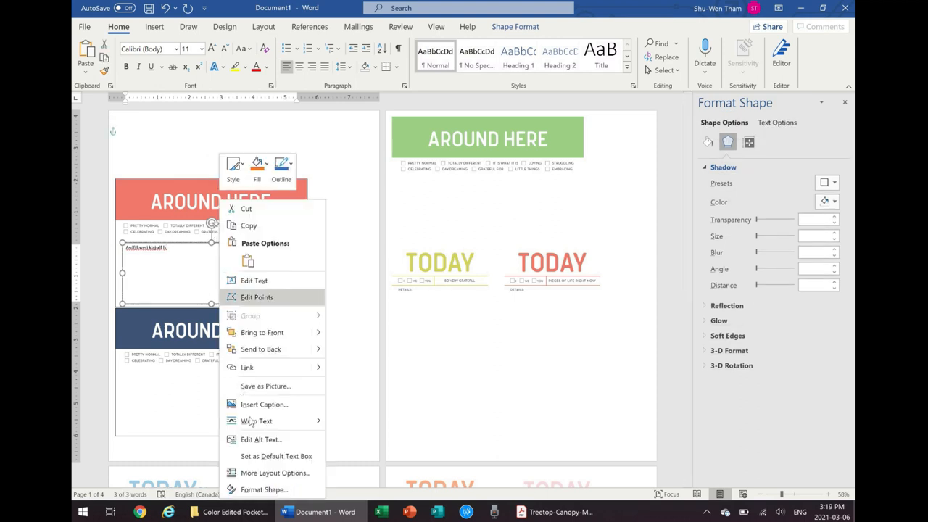
pyautogui.moveTo(255, 420)
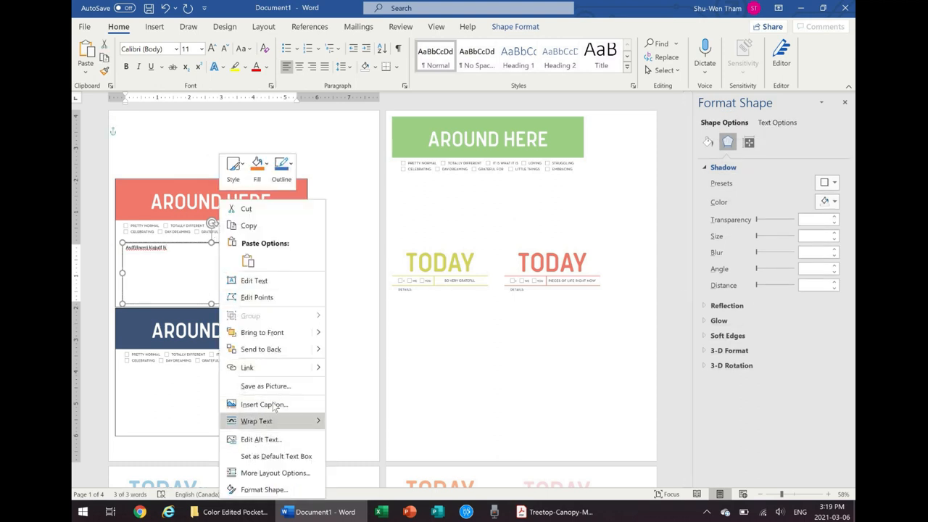
pyautogui.moveTo(261, 439)
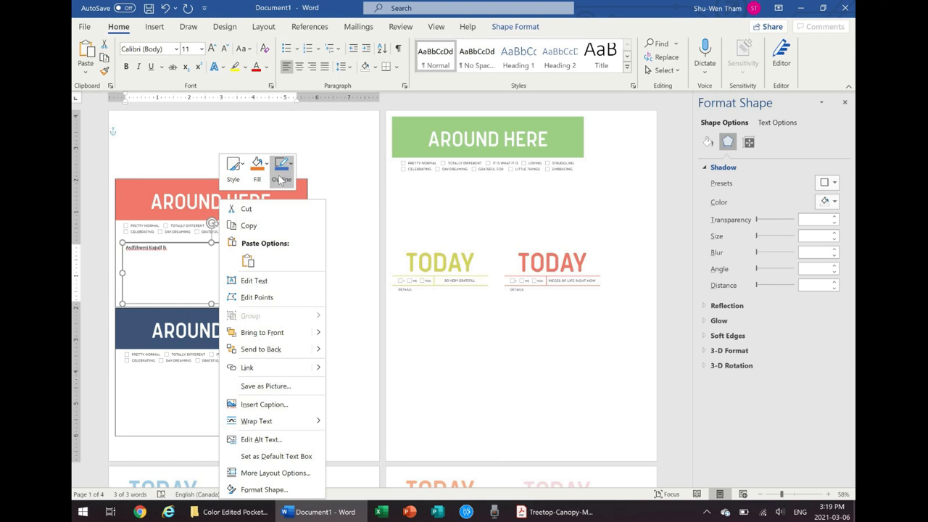
pyautogui.click(282, 171)
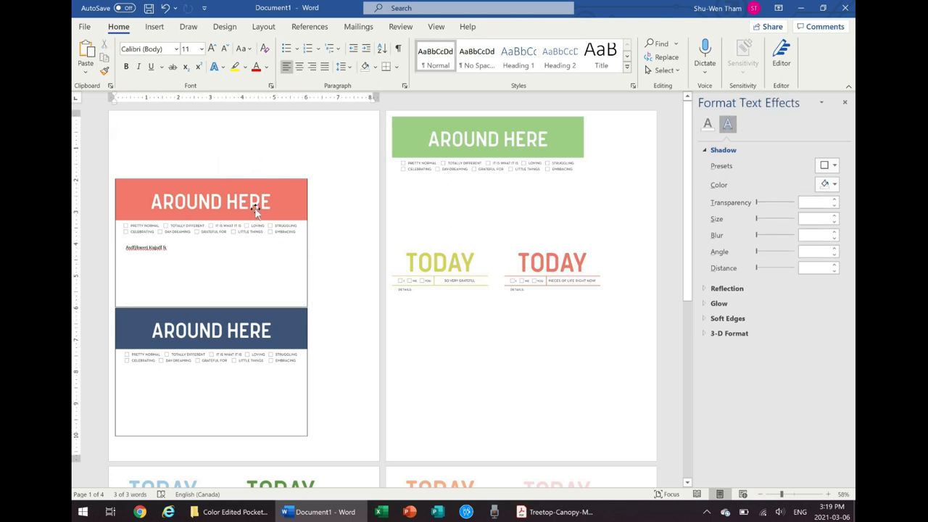
pyautogui.click(210, 243)
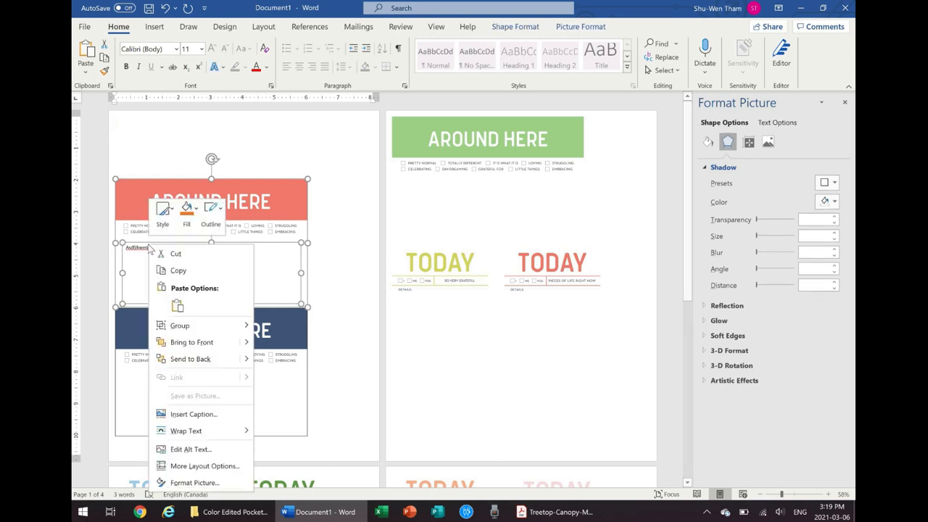
pyautogui.moveTo(186, 431)
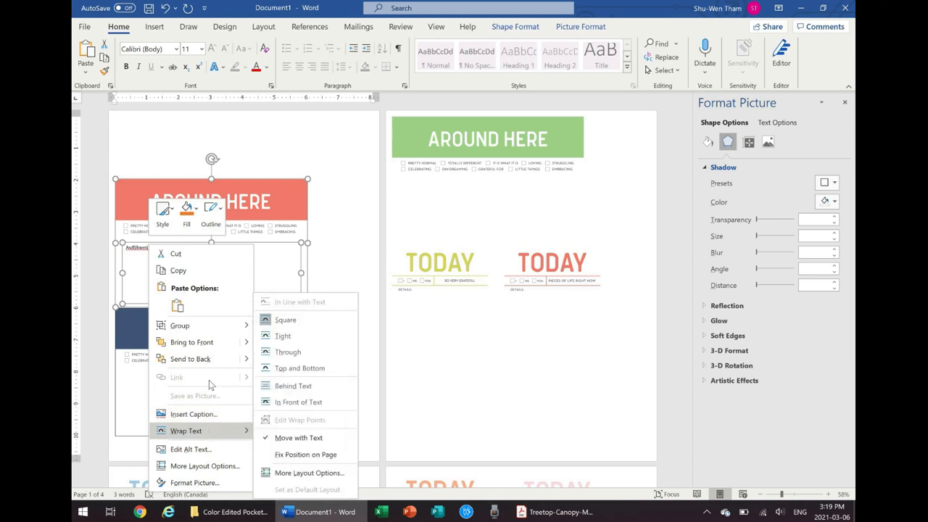
pyautogui.moveTo(180, 324)
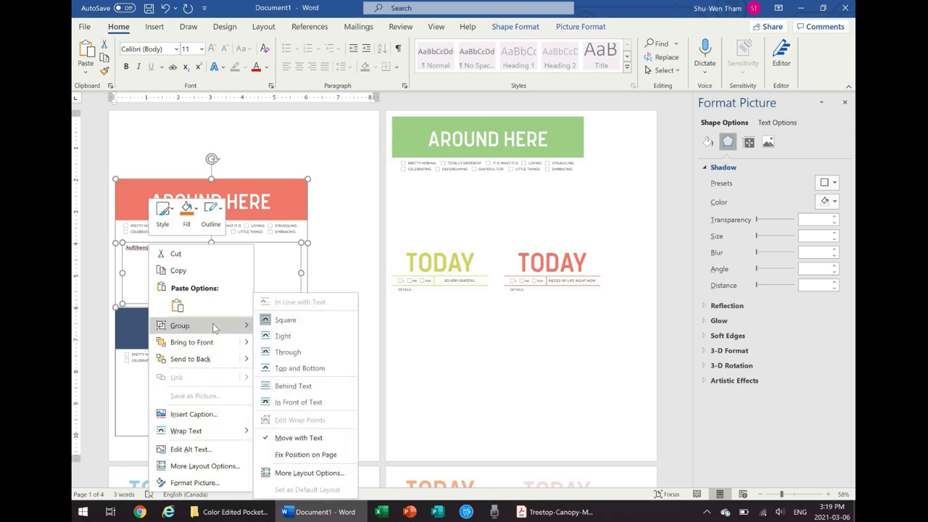
pyautogui.moveTo(180, 325)
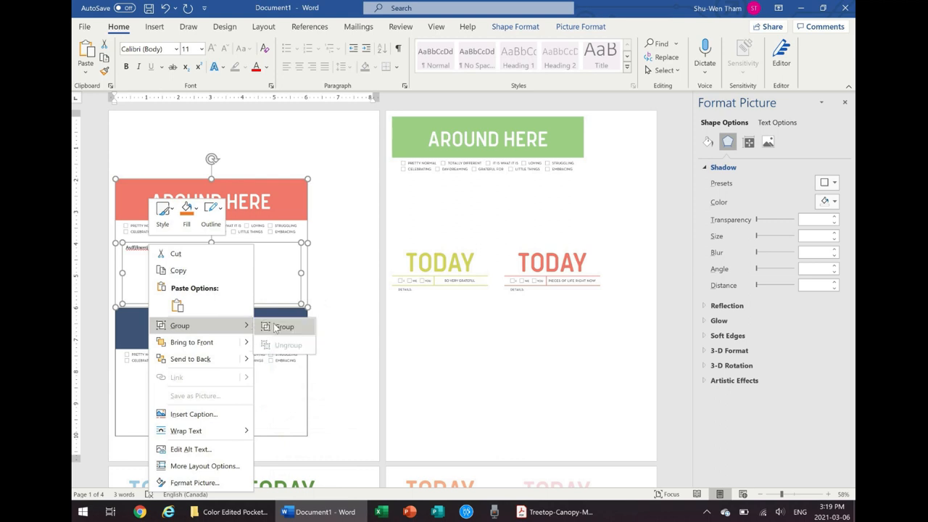
# Step: Group the coral card with its text box and rotate the group onto its side
pyautogui.click(284, 326)
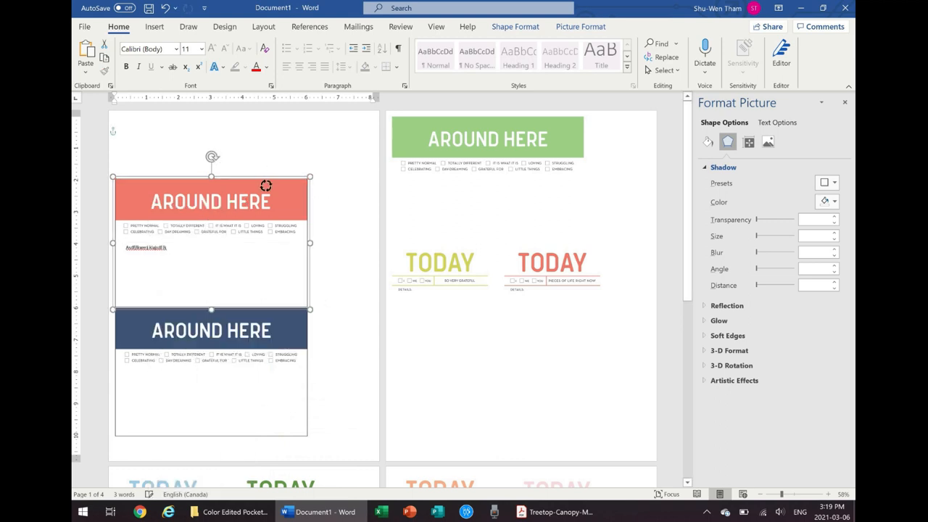
pyautogui.moveTo(211, 156); pyautogui.dragTo(268, 210)
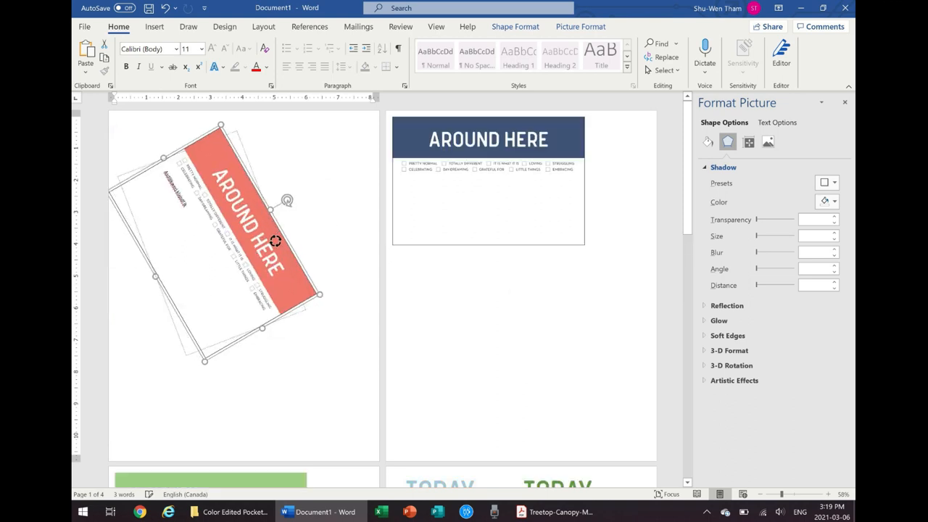
pyautogui.moveTo(288, 200); pyautogui.dragTo(296, 244)
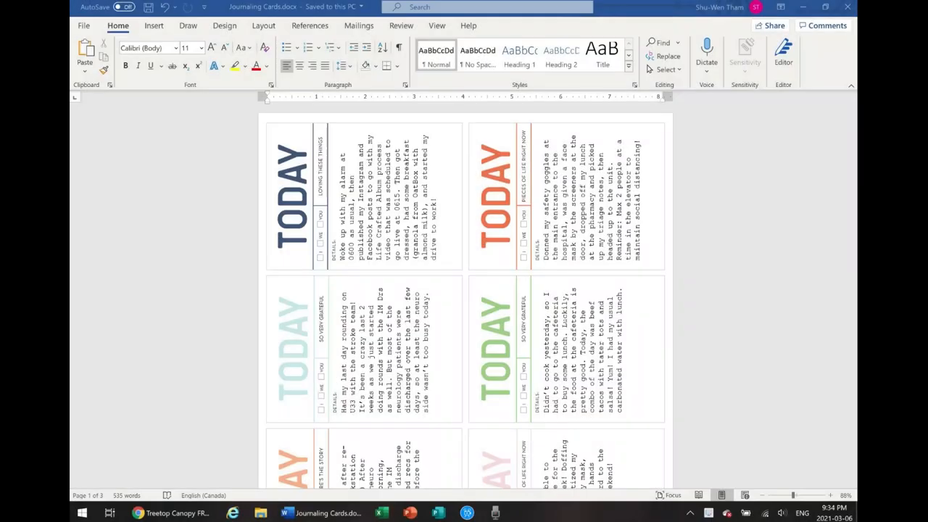
pyautogui.scroll(-3)
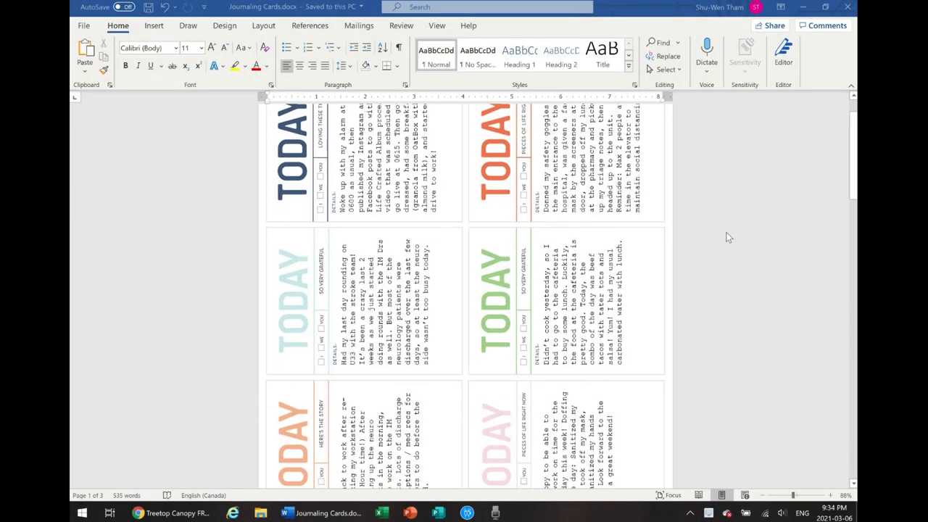
pyautogui.scroll(-3)
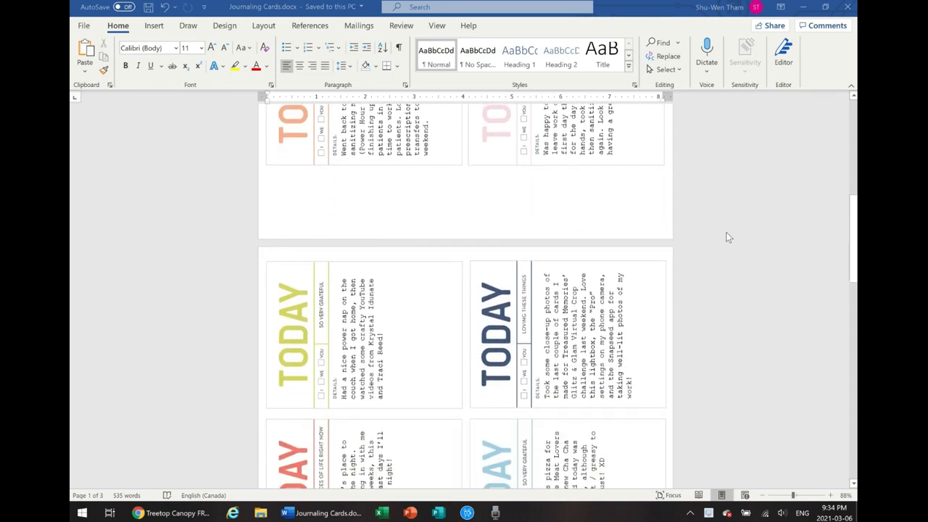
pyautogui.scroll(-3)
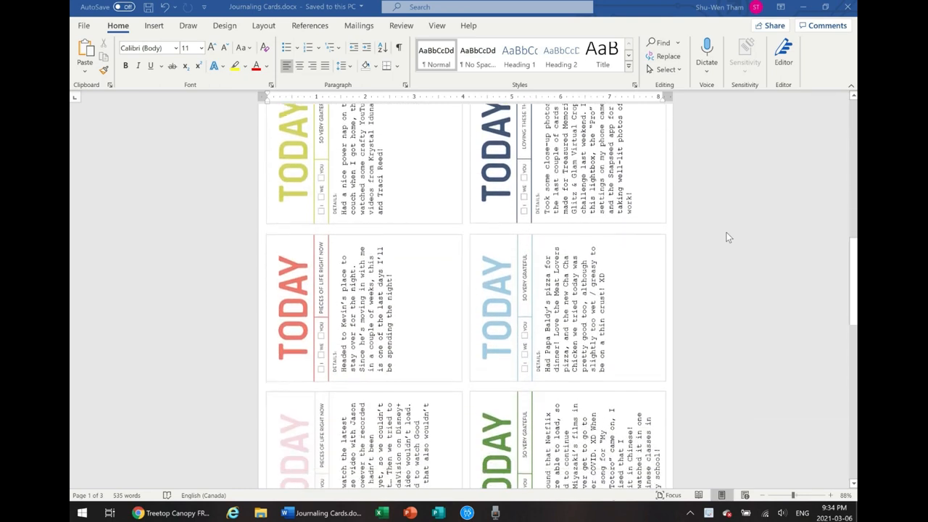
pyautogui.scroll(-3)
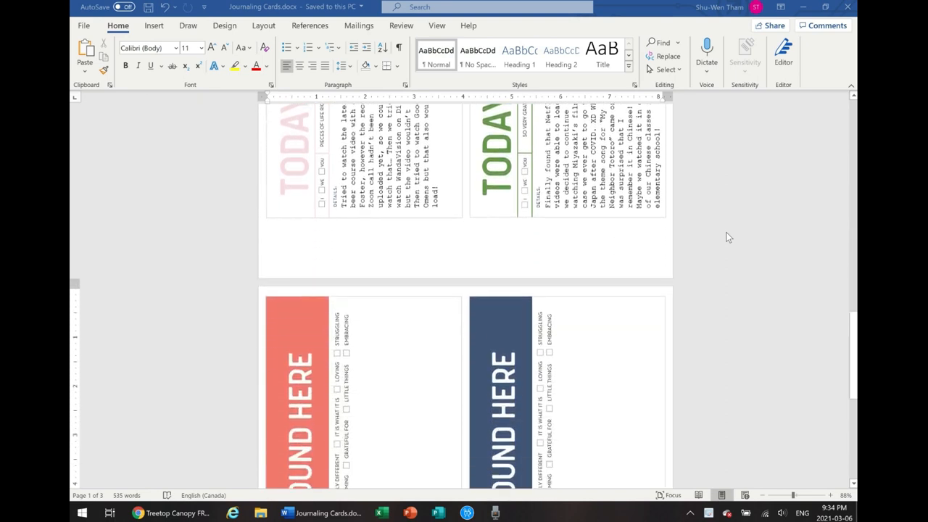
pyautogui.scroll(-3)
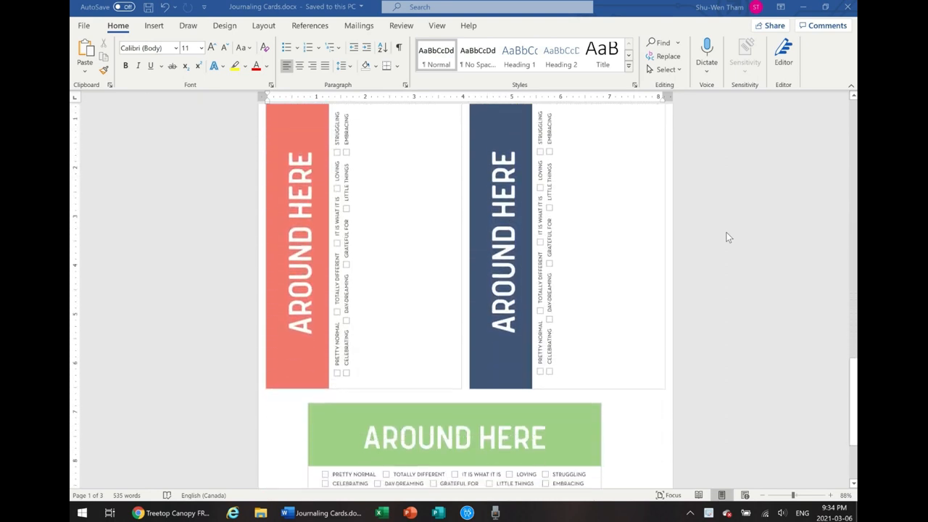
pyautogui.scroll(-3)
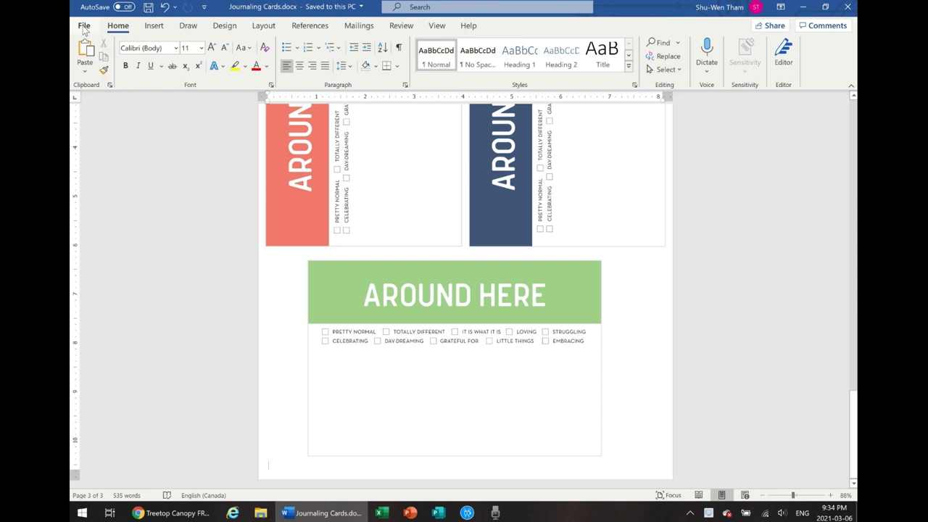
pyautogui.click(84, 26)
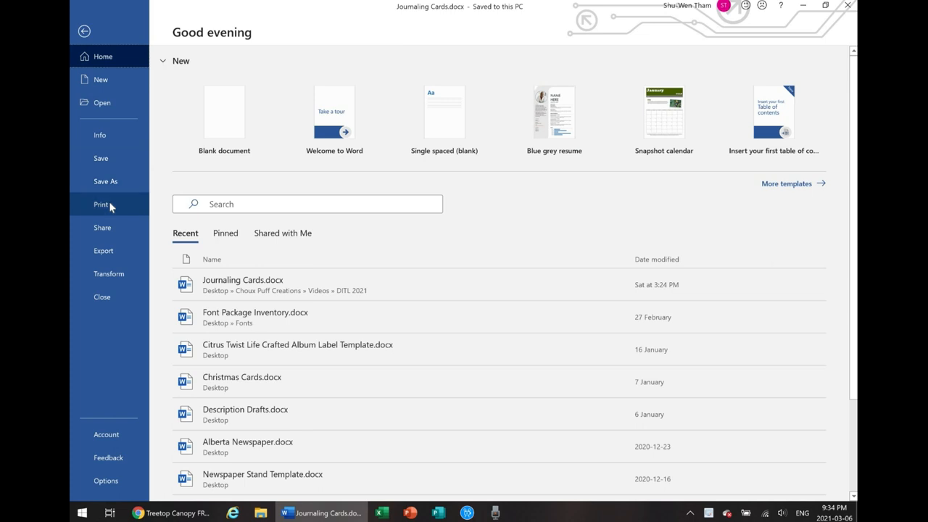
# Step: Show the print preview of the card pages and list the available printers
pyautogui.click(101, 205)
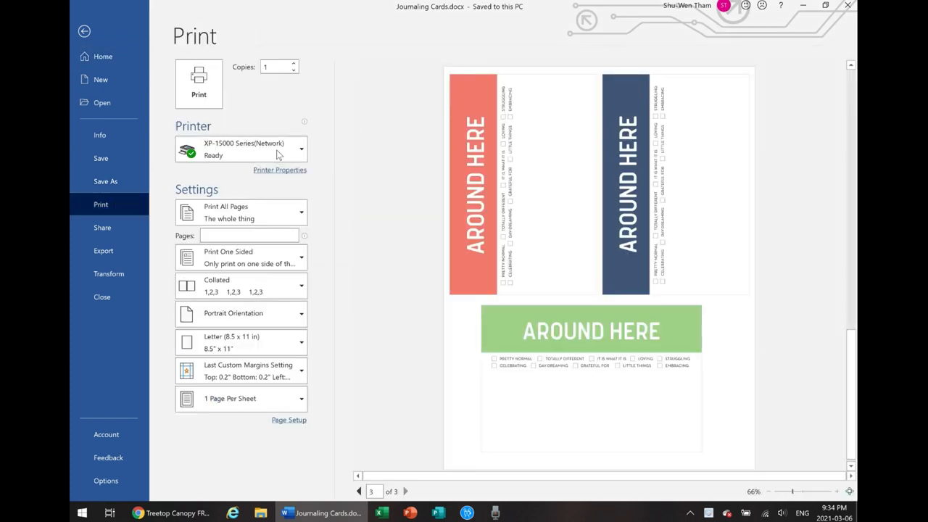
pyautogui.click(240, 148)
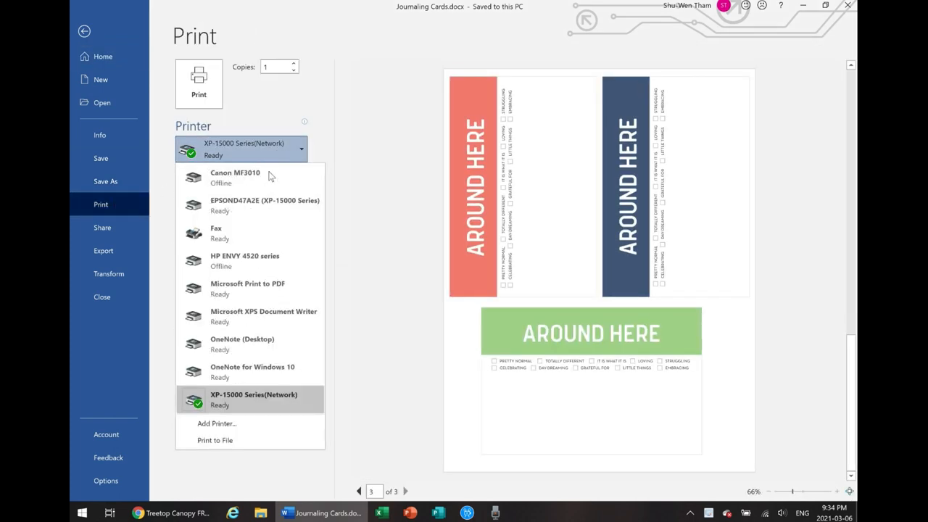
pyautogui.moveTo(264, 261)
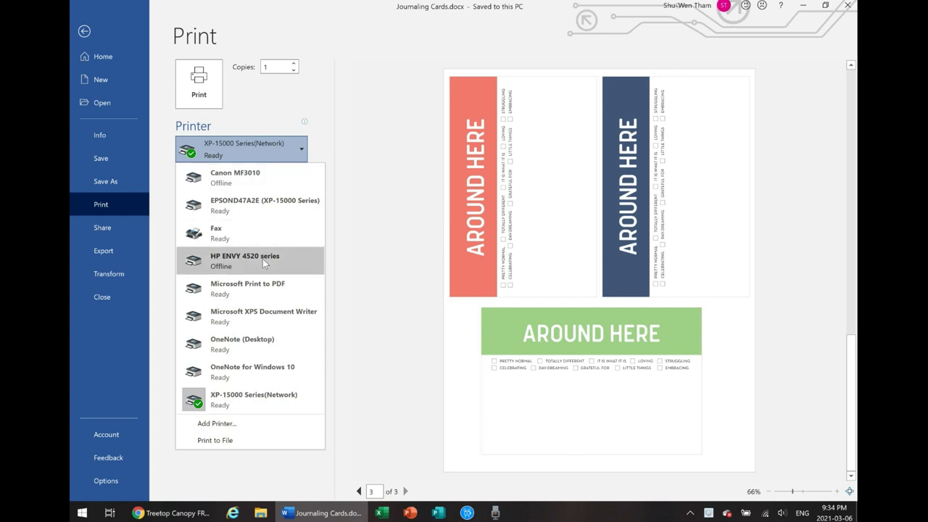
pyautogui.moveTo(264, 261)
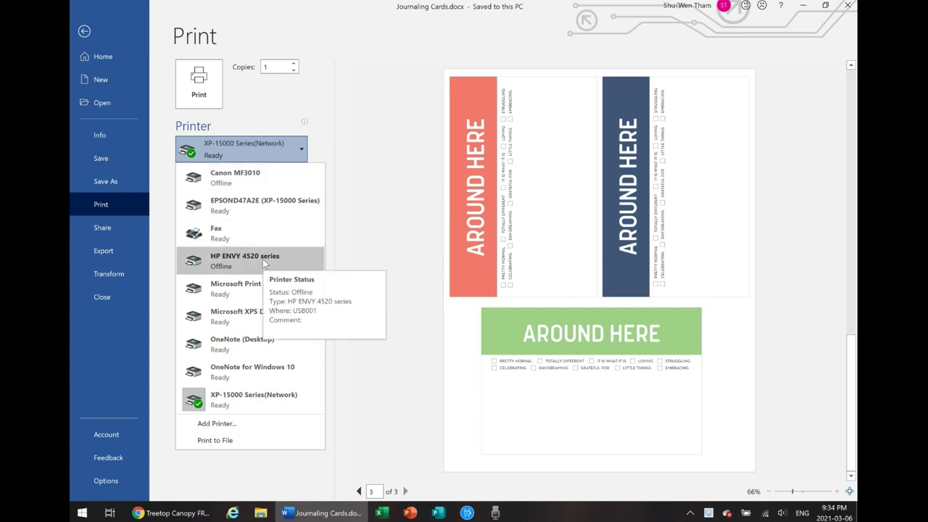